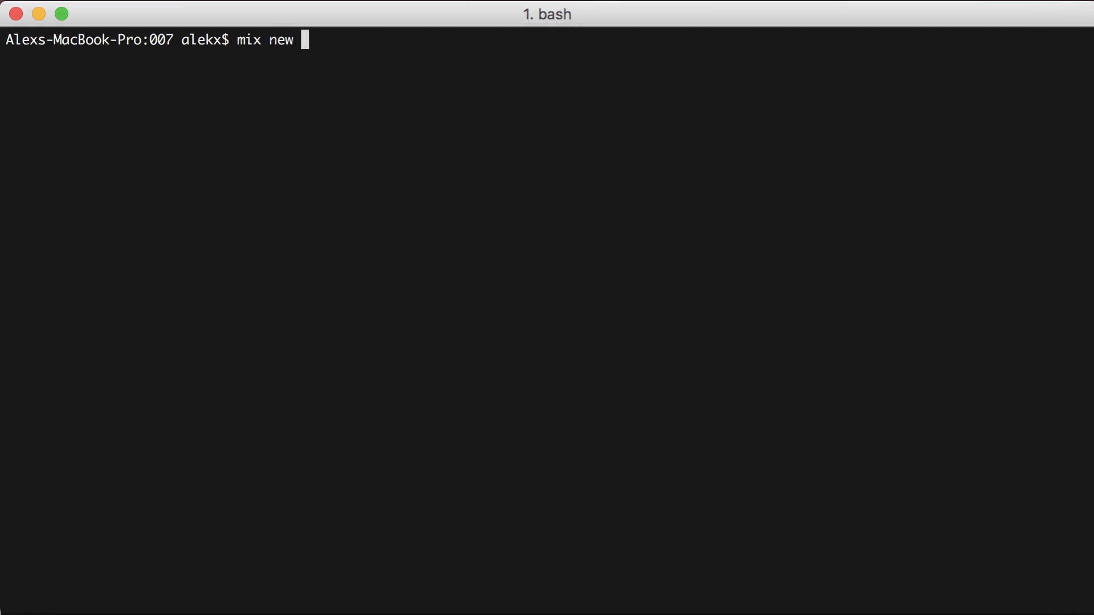
- Run mix new roshambo in iTerm2 to create the roshambo project
type("roshambo")
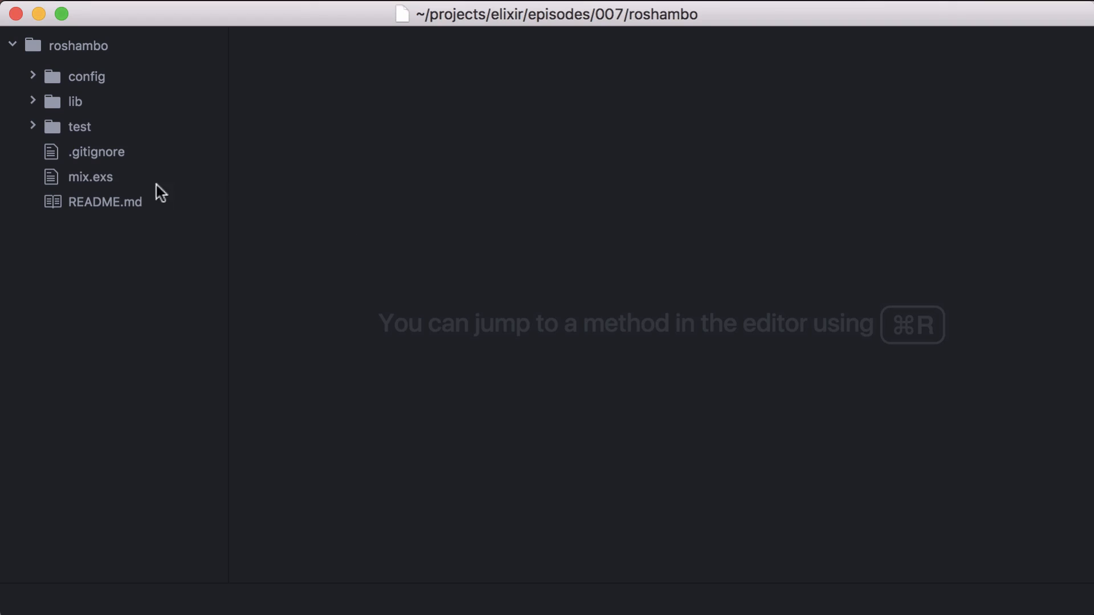
- Add escript: escript_config() to the project settings in mix.exs
left_click(89, 177)
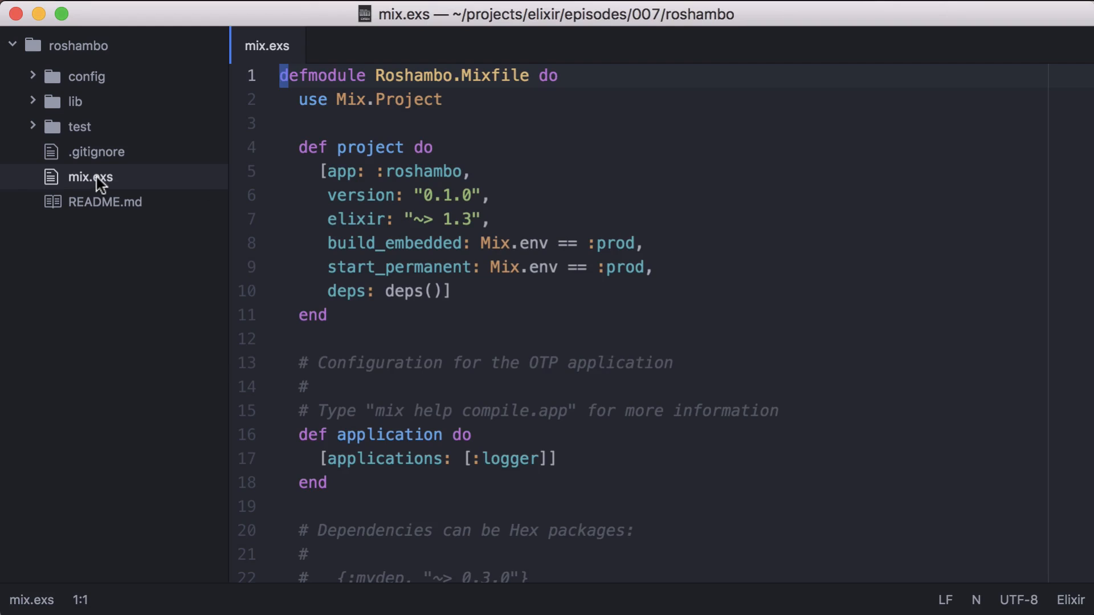
type("e")
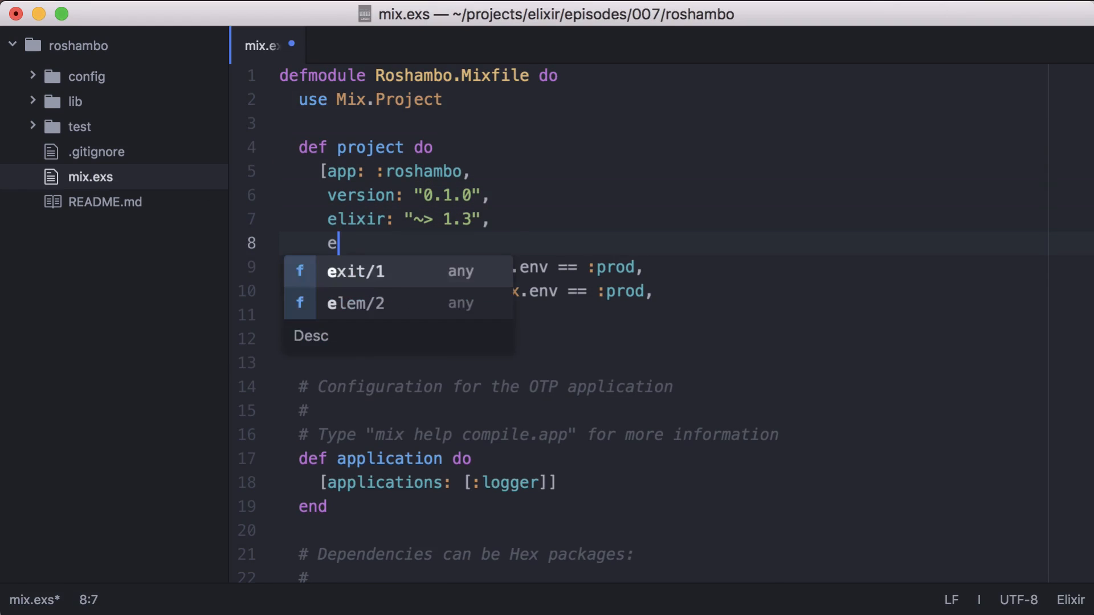
type("script: escript_config(")
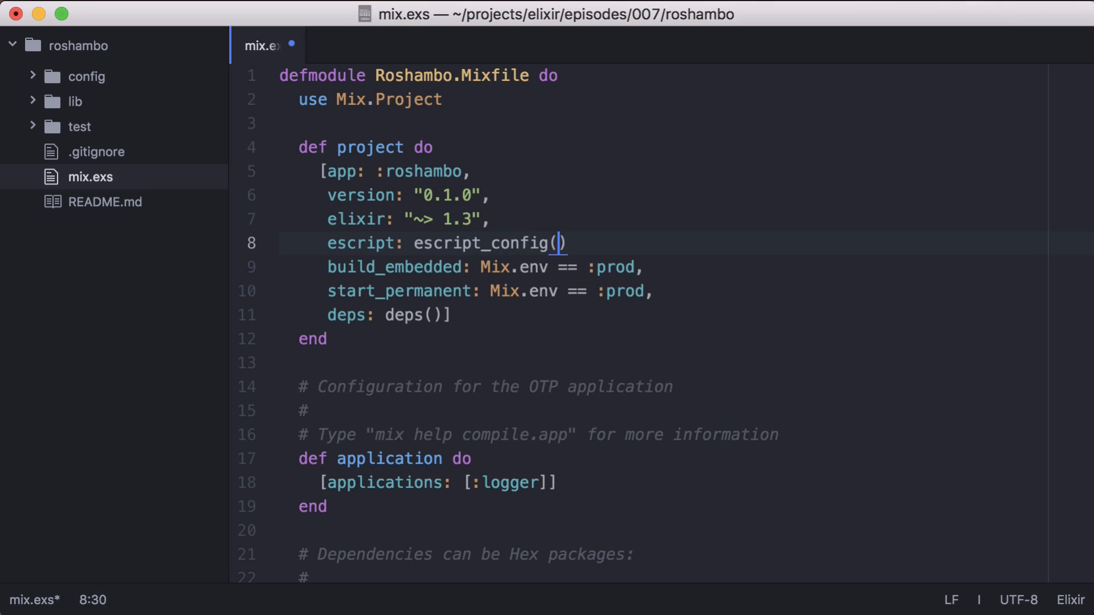
type(",")
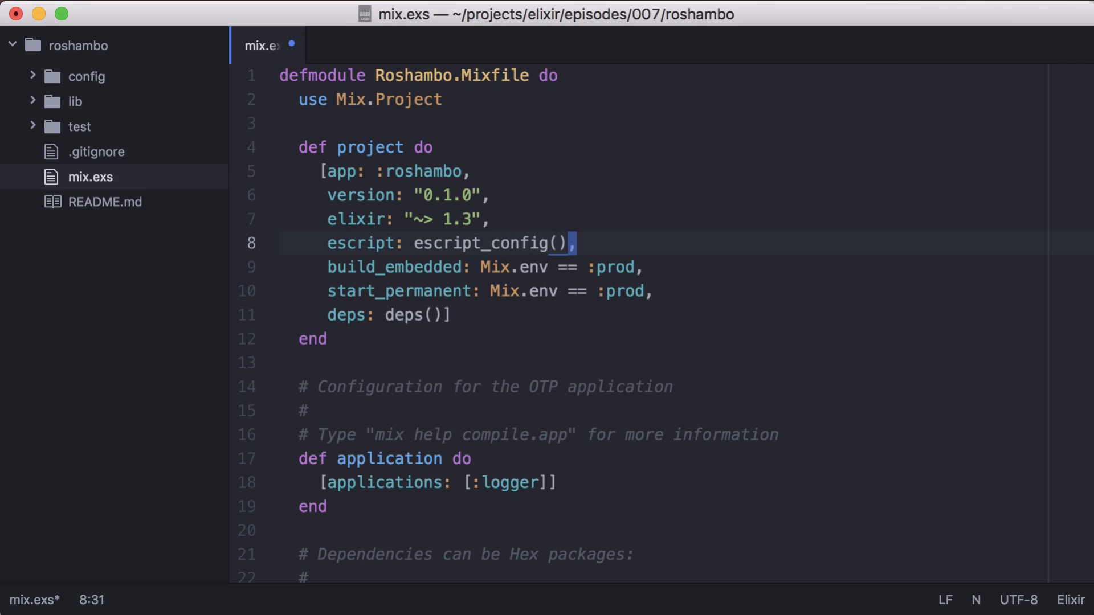
- Define a private escript_config returning [main_module: Roshambo]
left_click(286, 386)
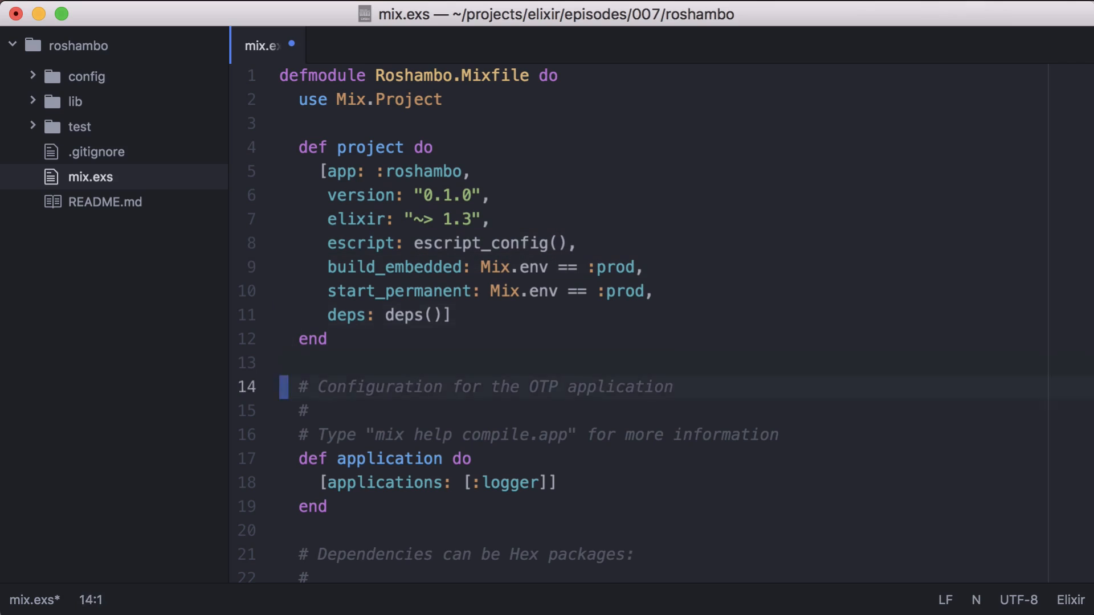
type("defp escript_config do")
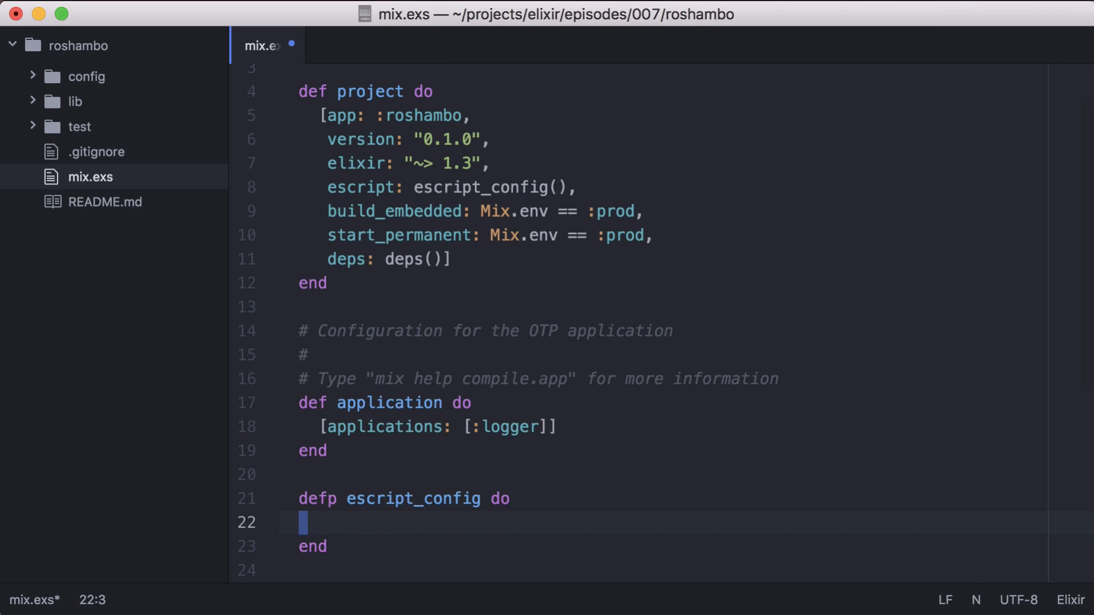
type("[main_mo")
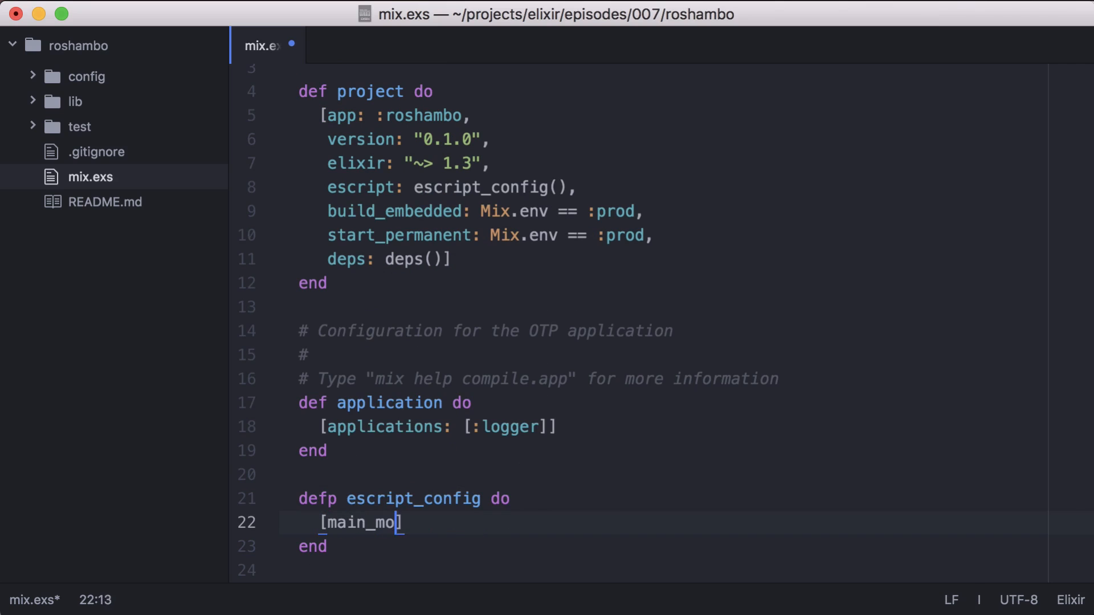
type("dule:")
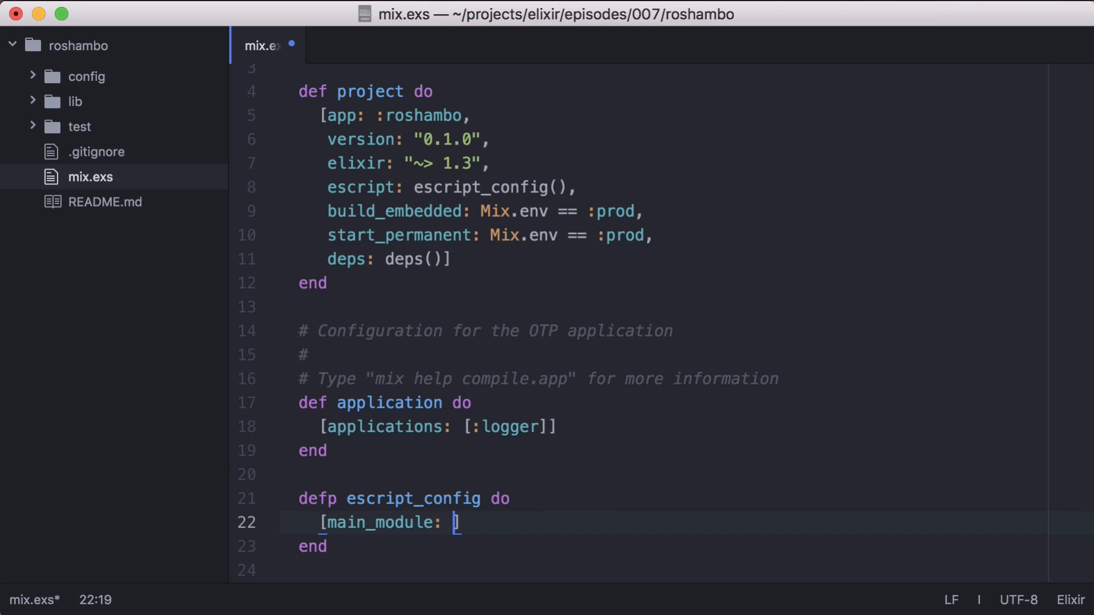
type("Roshambo")
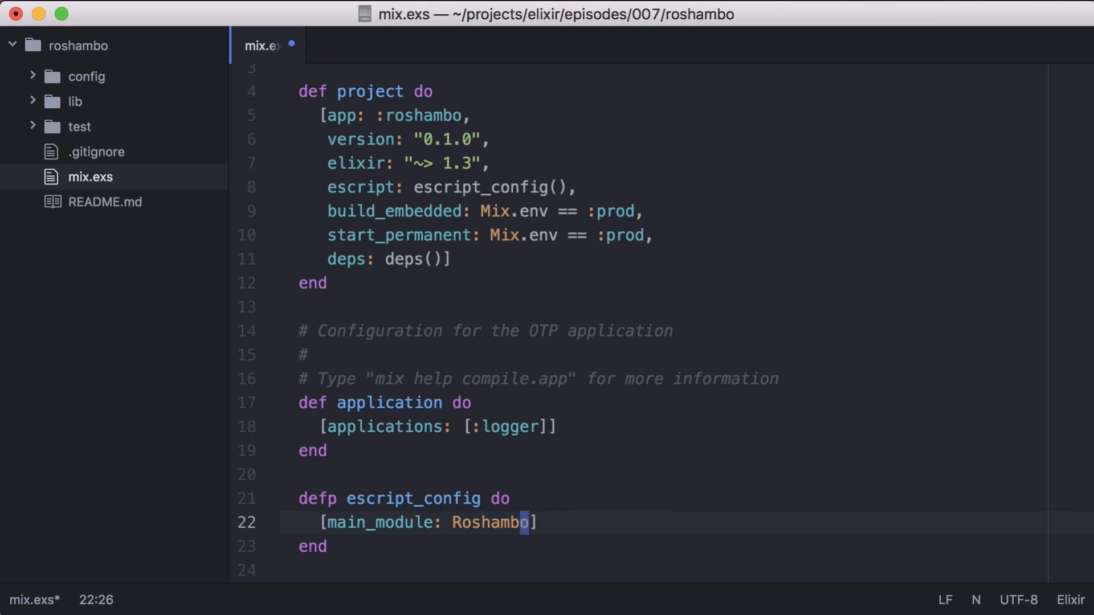
type("rosh")
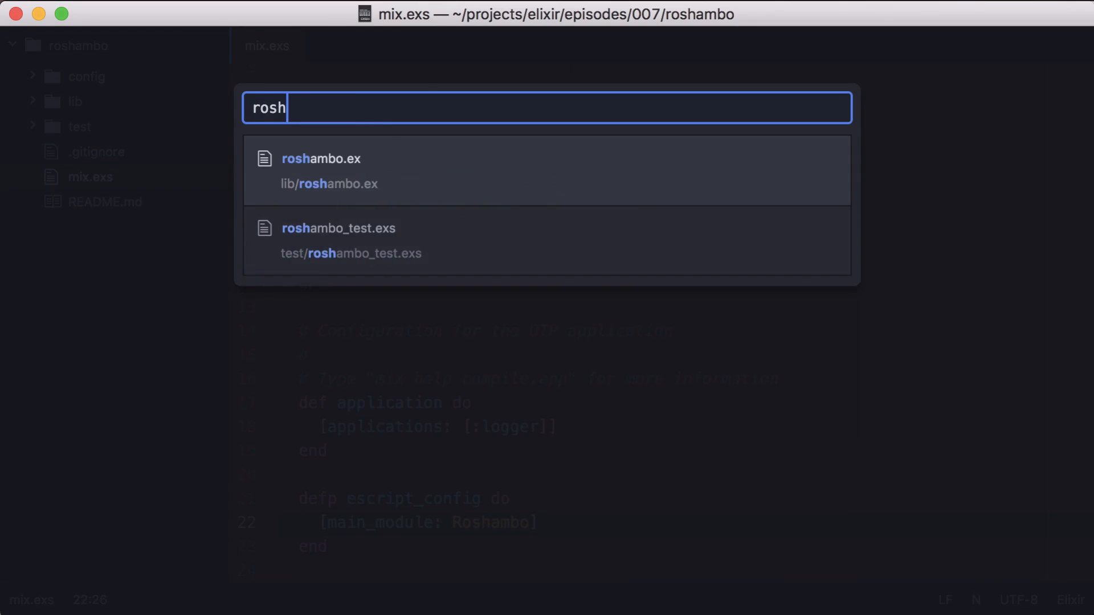
- Add def main(_) to lib/roshambo.ex that prints "hello!"
left_click(321, 171)
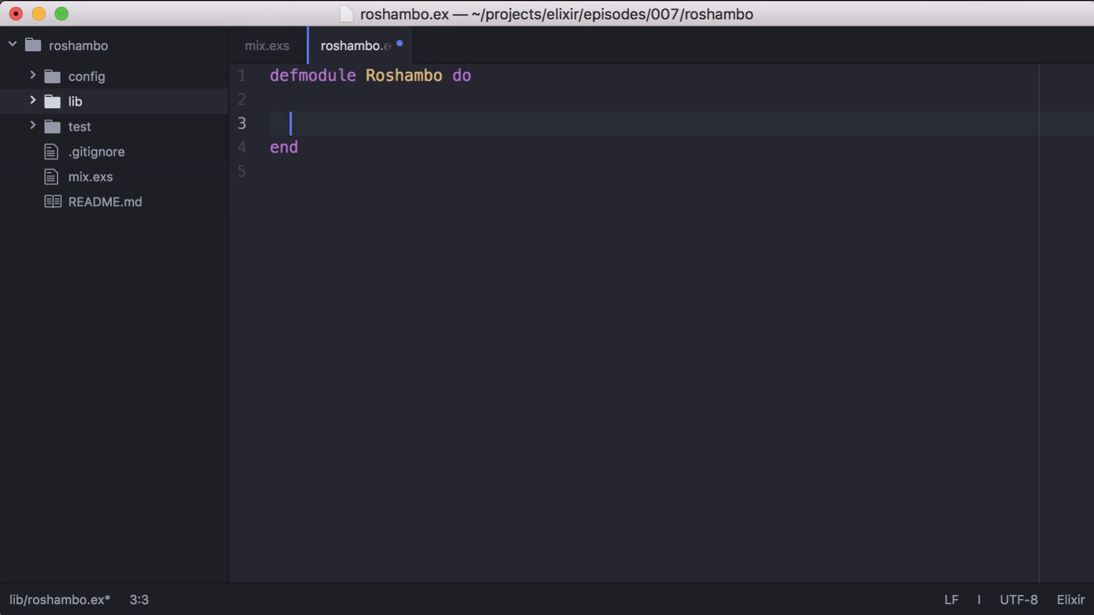
type("def main")
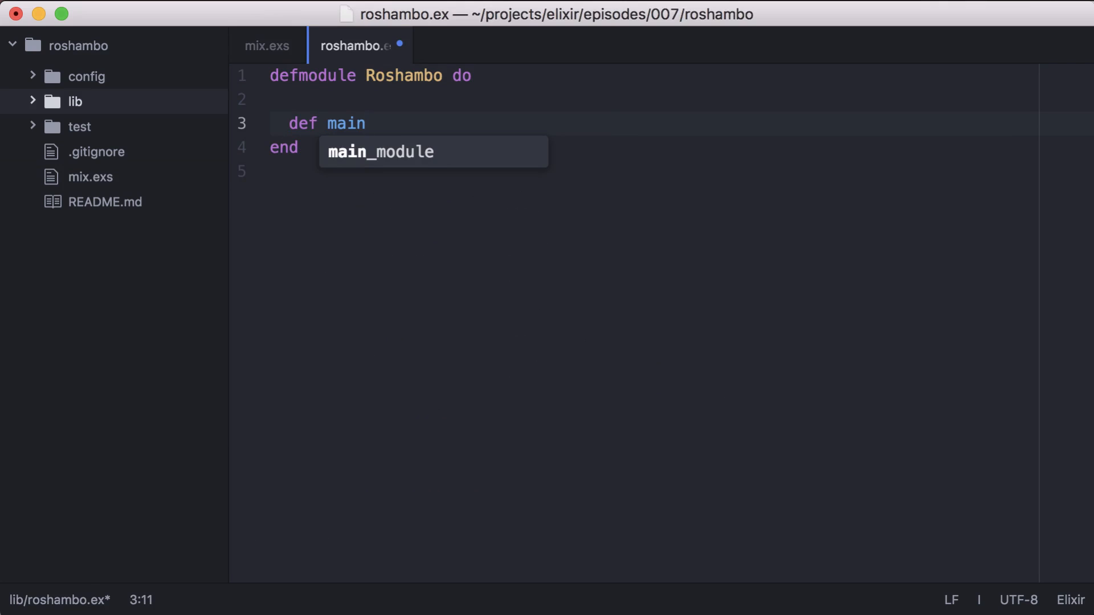
type("(_)")
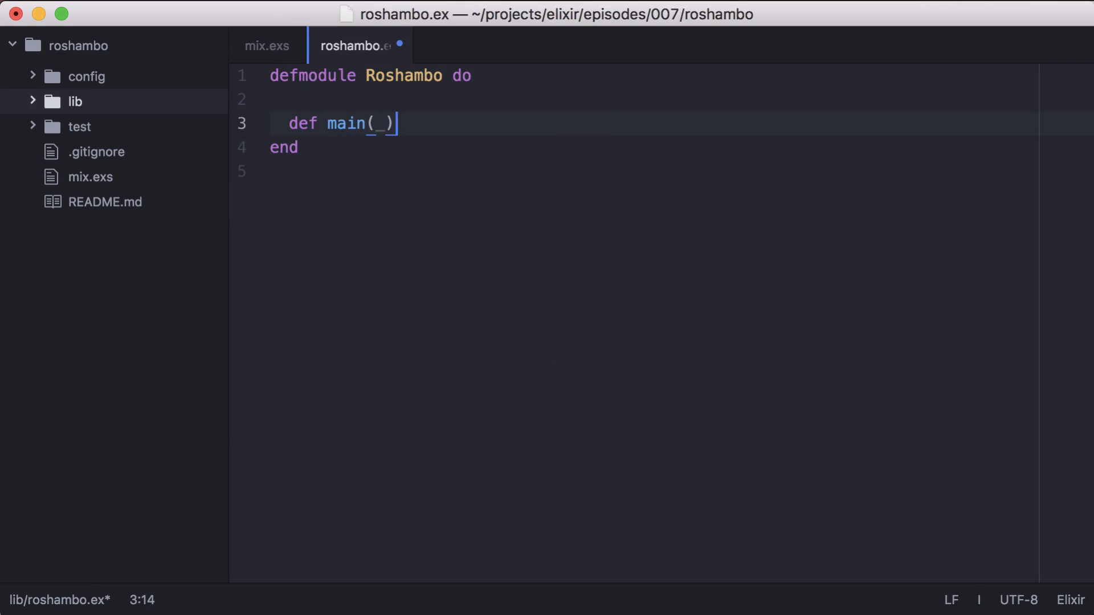
type("do")
type("IO.puts(\"")
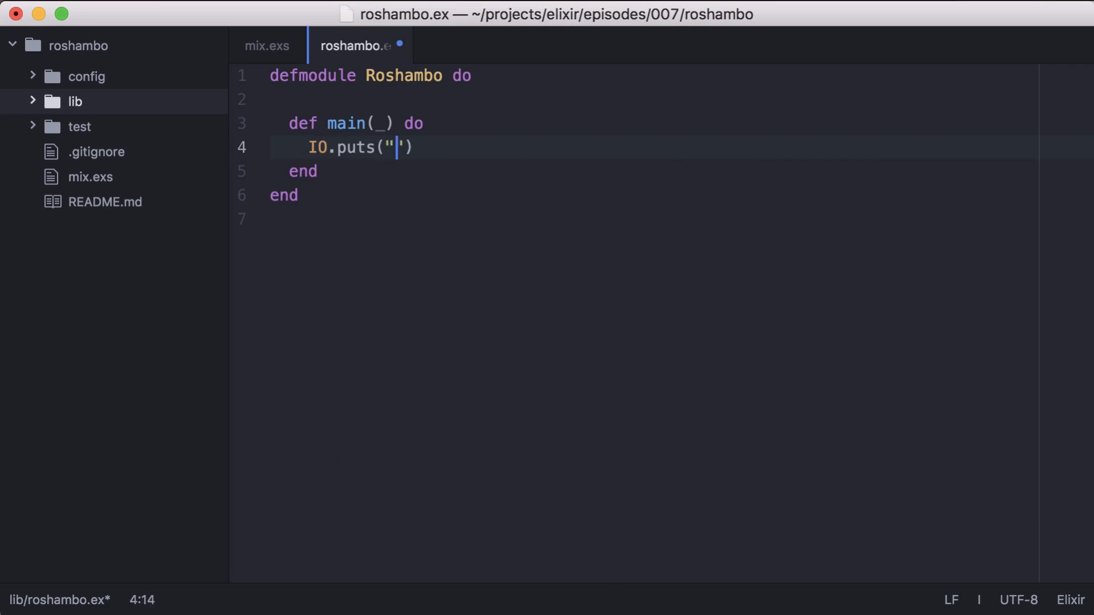
type("hello!")
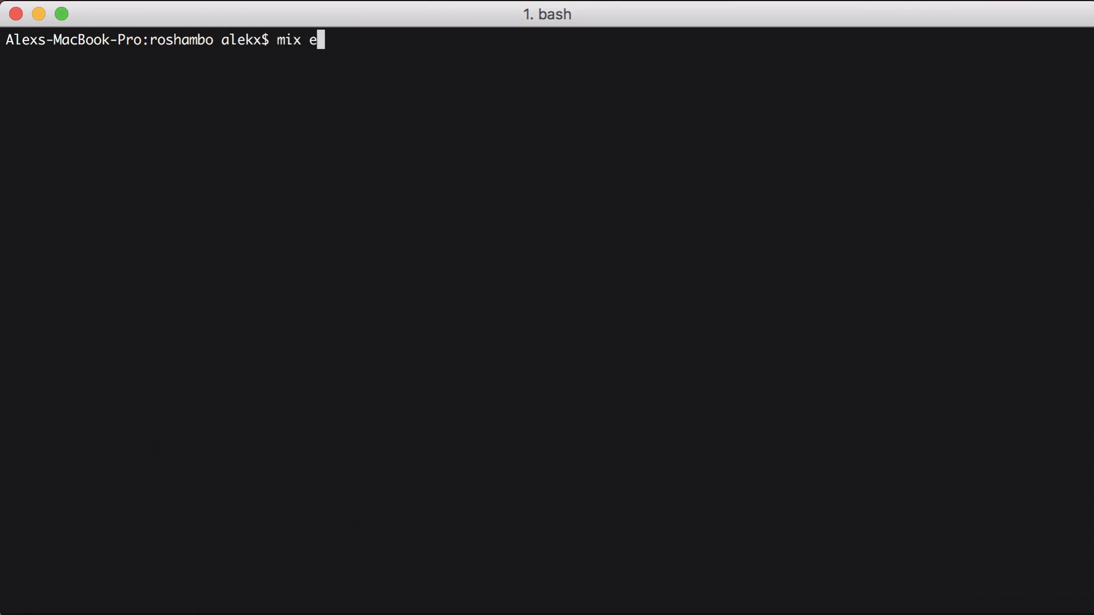
- Run mix escript.build to produce the roshambo executable
type("script.build")
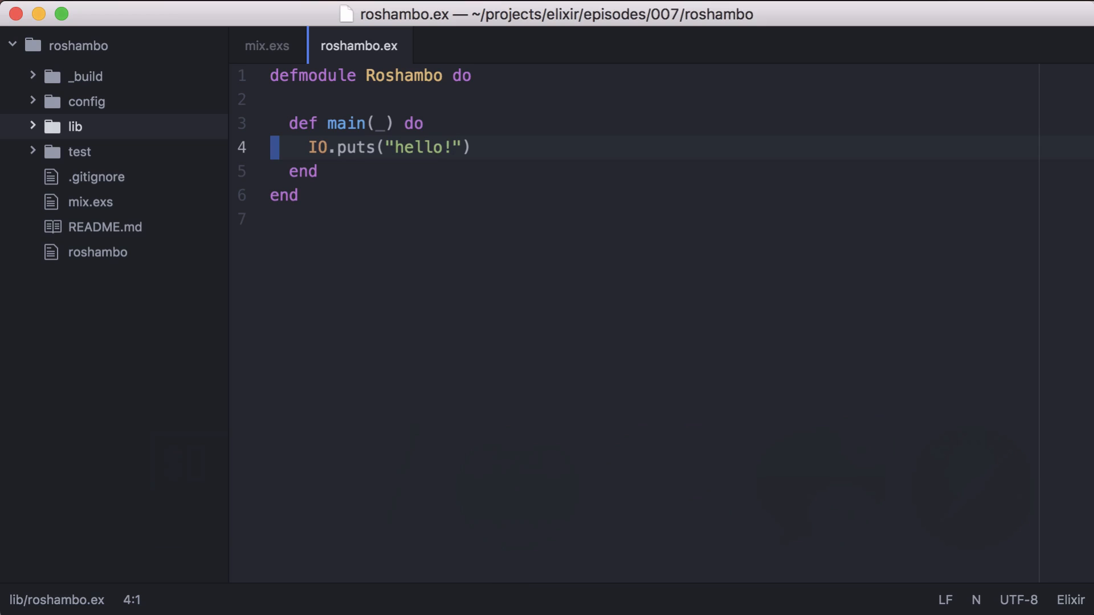
- Rename main's argument to argv and replace IO.puts("hello!") with IO.inspect(argv)
left_click(379, 123)
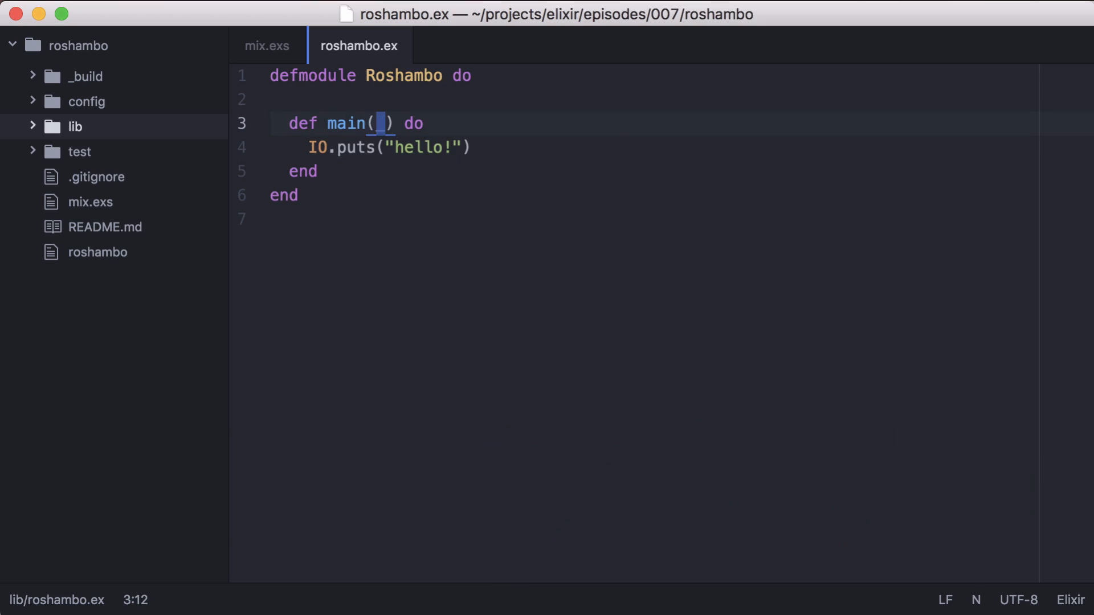
type("argv")
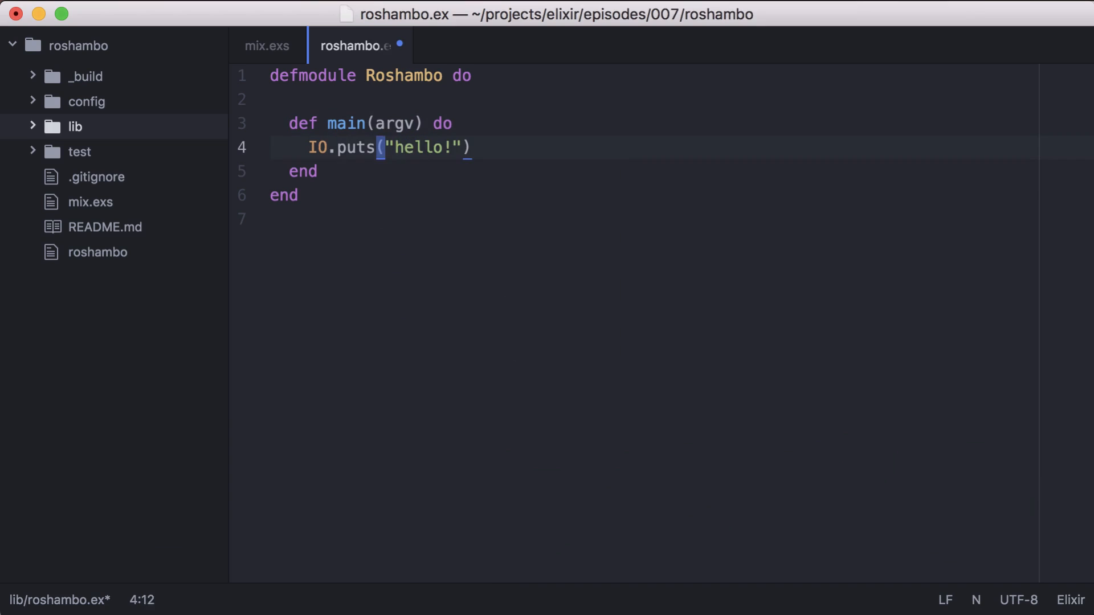
type("inspect(ar")
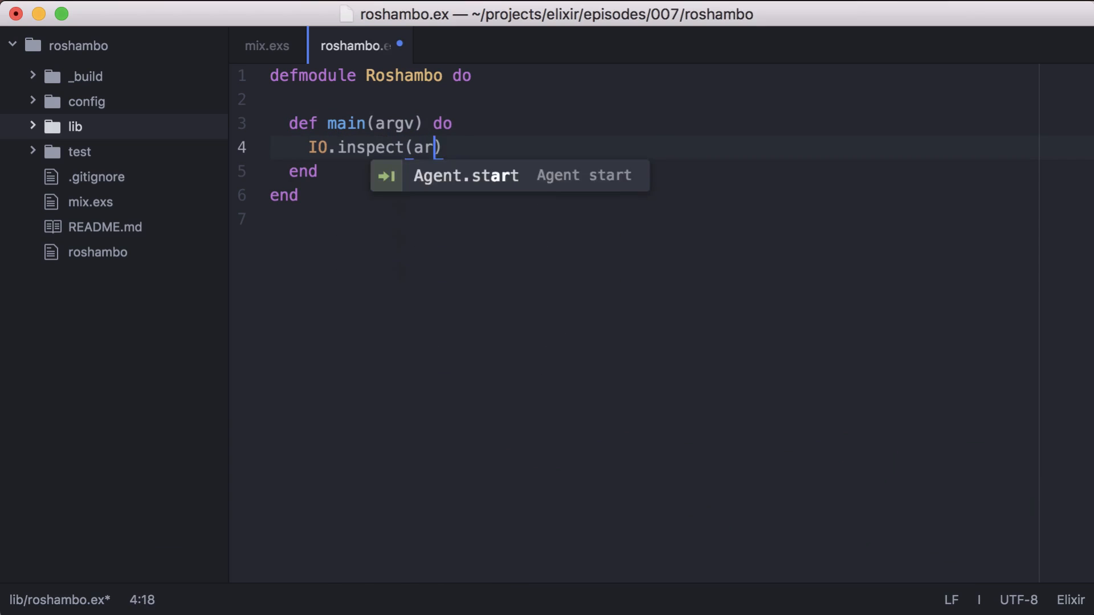
type("gv")
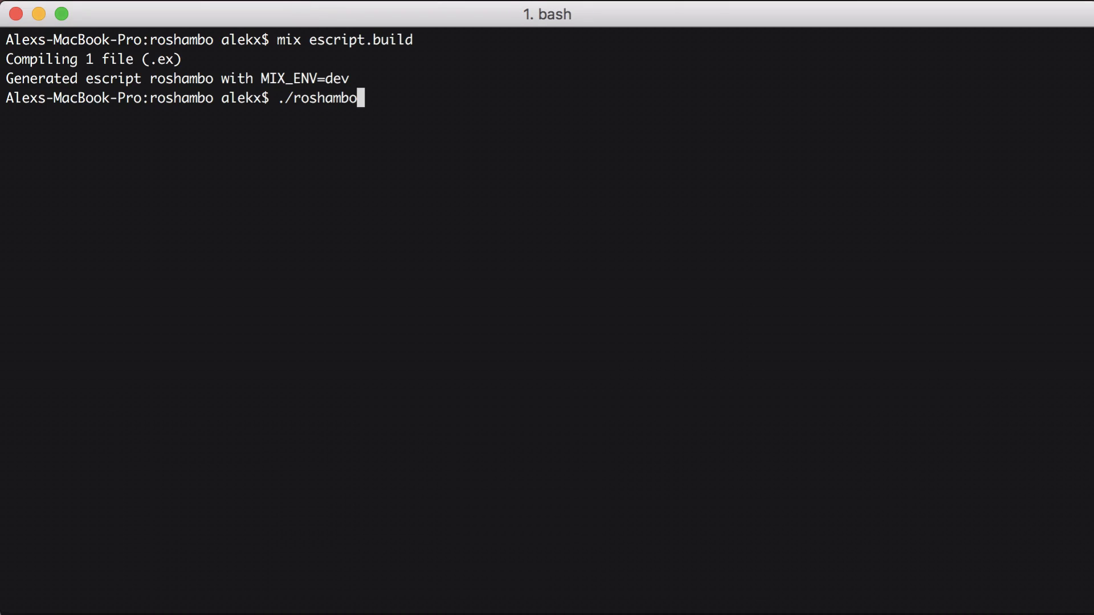
- Rebuild the escript and run ./roshambo hello
type("hello")
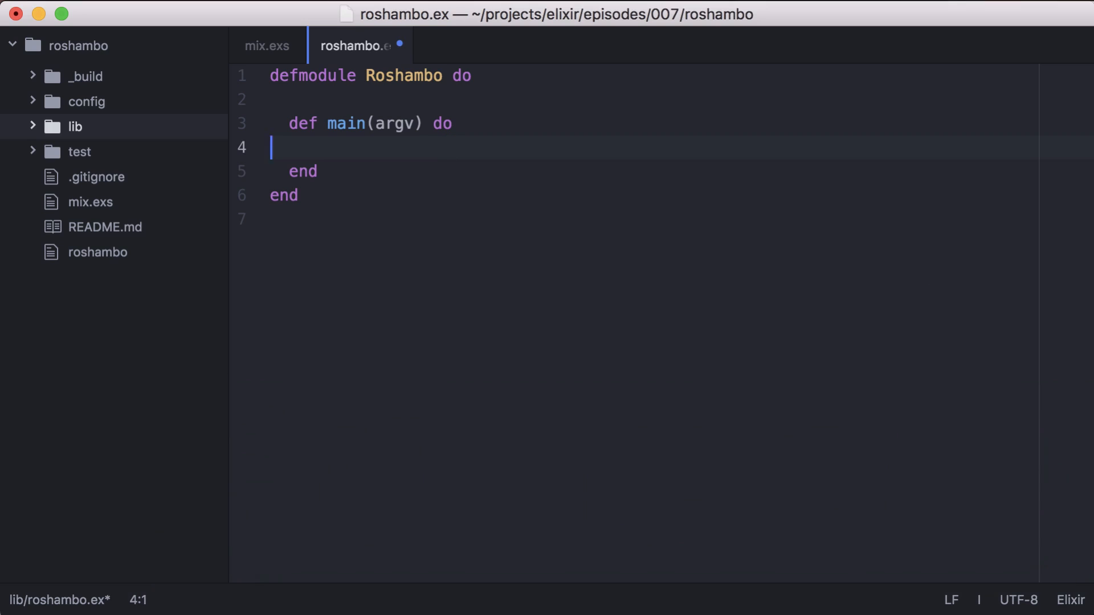
- Set player_move to List.first(argv) and print "You played #{player_move}"
type("player_")
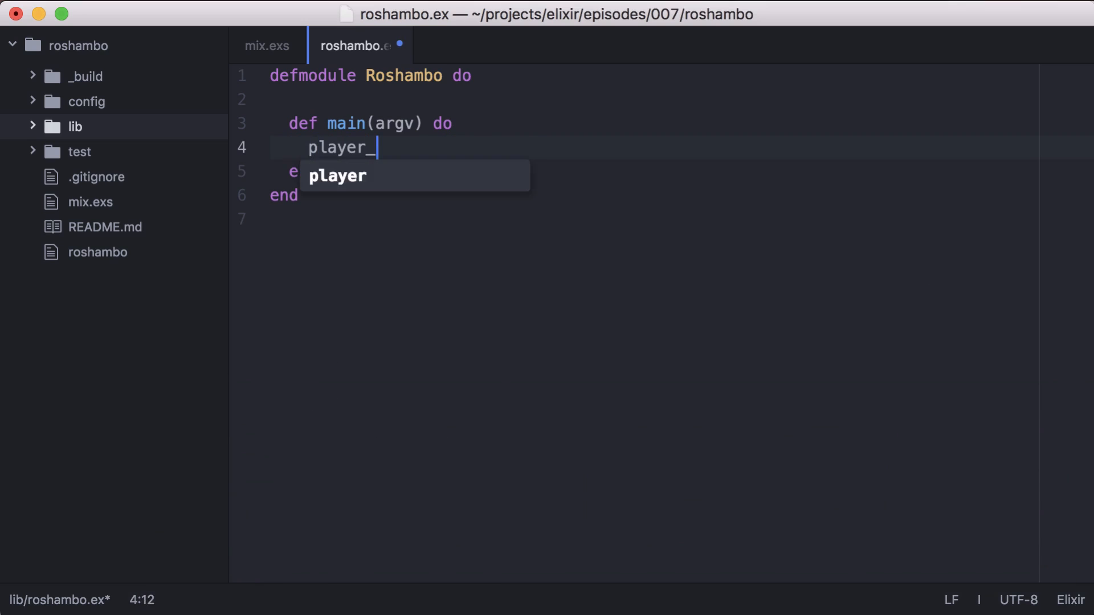
type("move = List.first(argv")
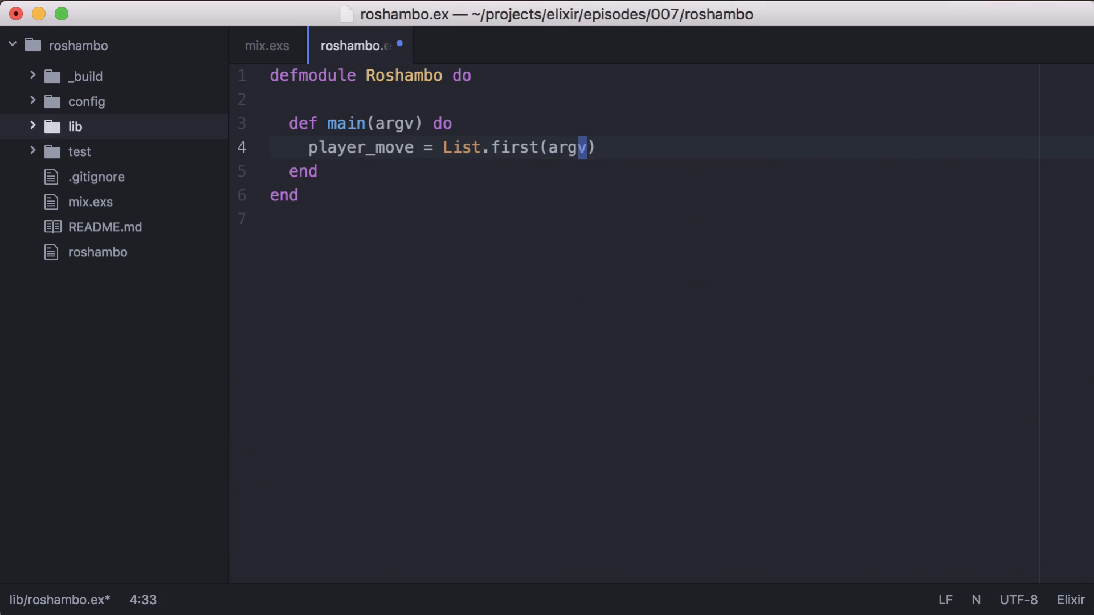
type("IO.puts(")
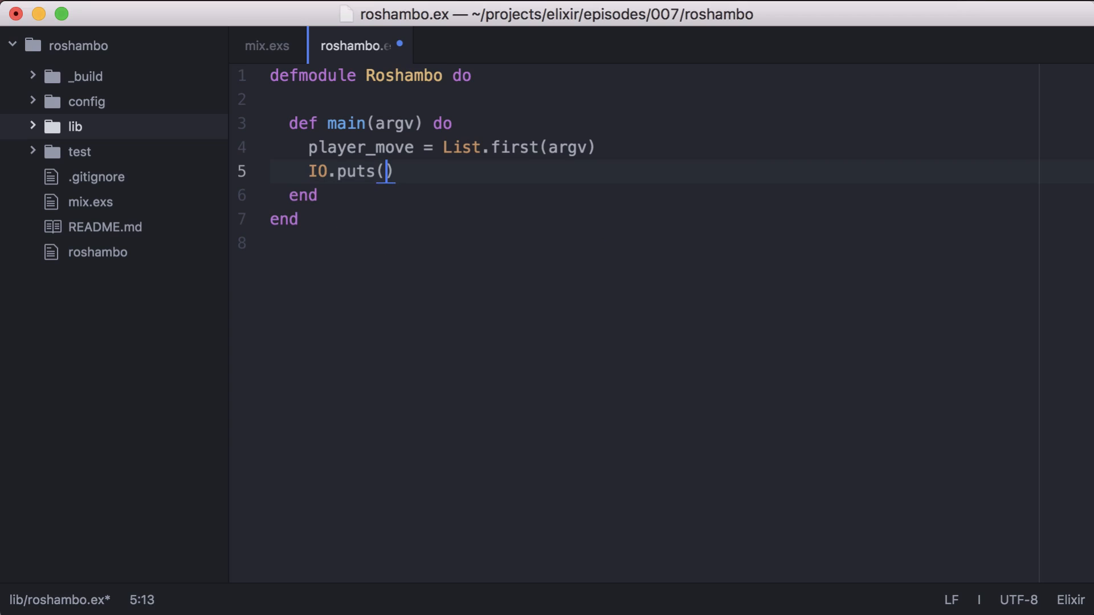
type("\"You played \"")
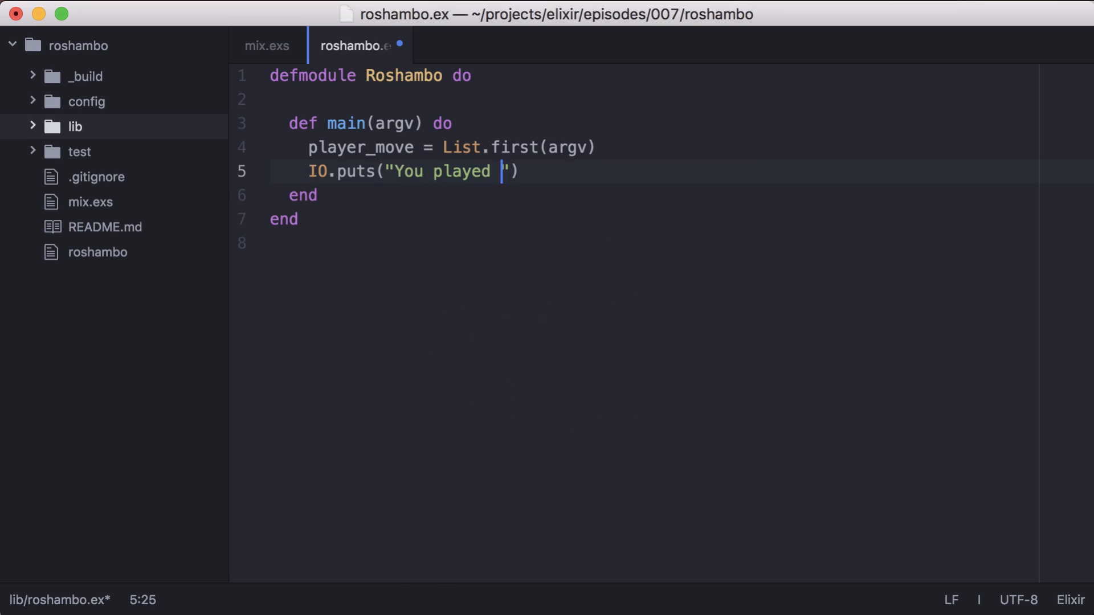
type("#{player_move}")
type("def main([]) do")
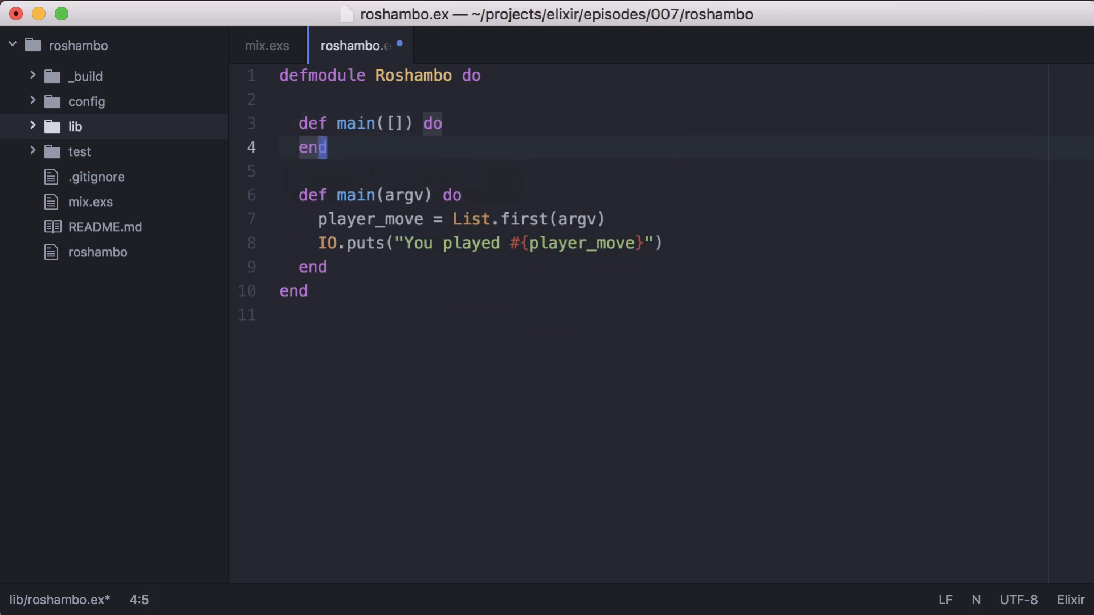
- Add a main([]) clause printing "Please provide a value of 'rock', 'paper', or 'scissors'"
type("IO.puts(\"\")")
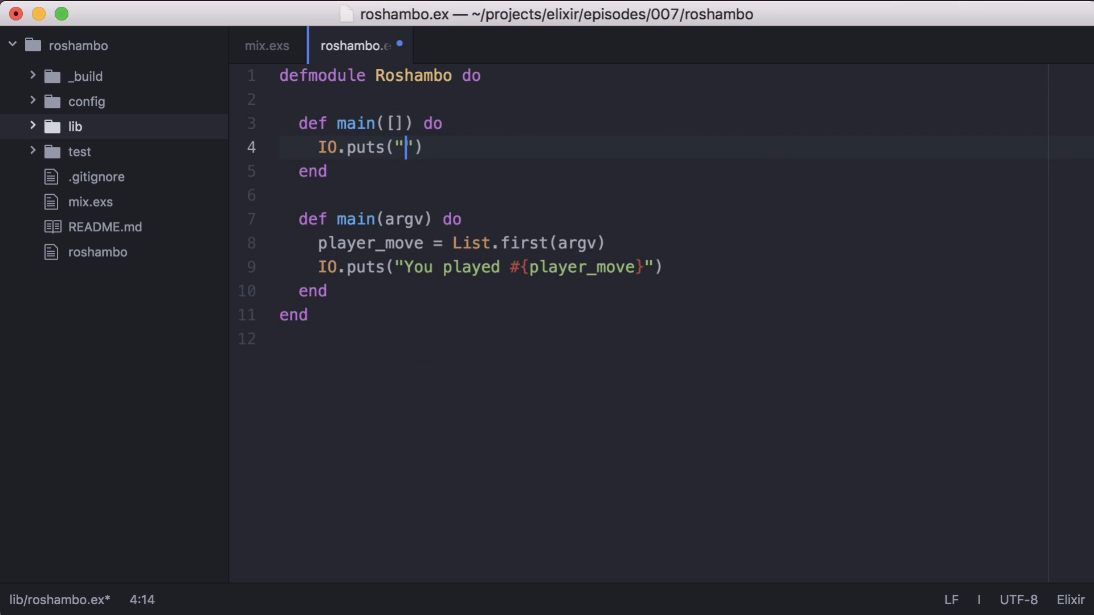
type("Please provide a value of")
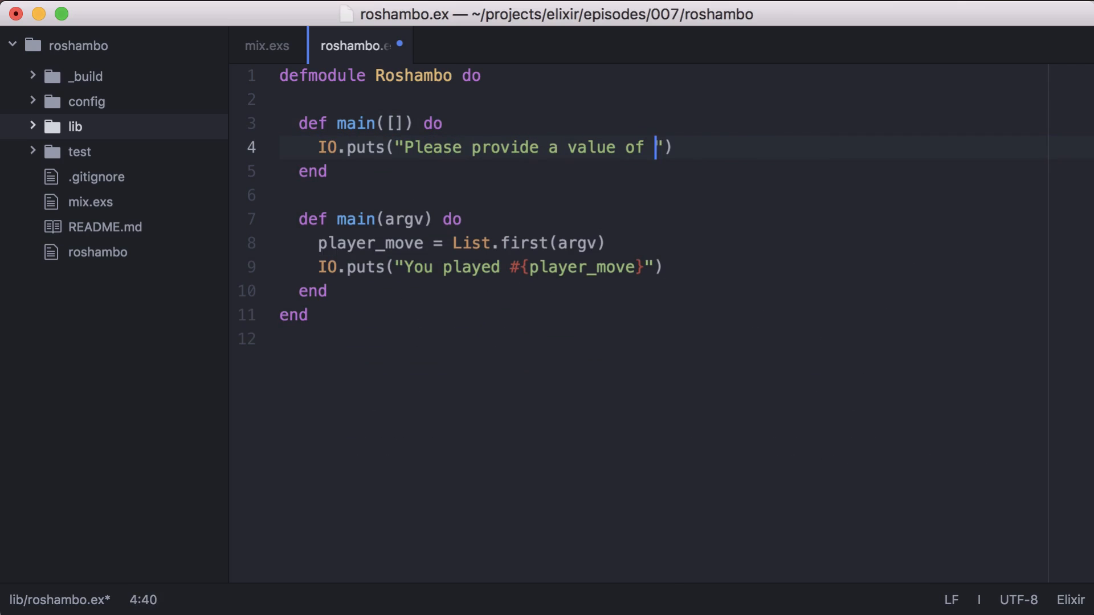
type("'rock', 'paper'")
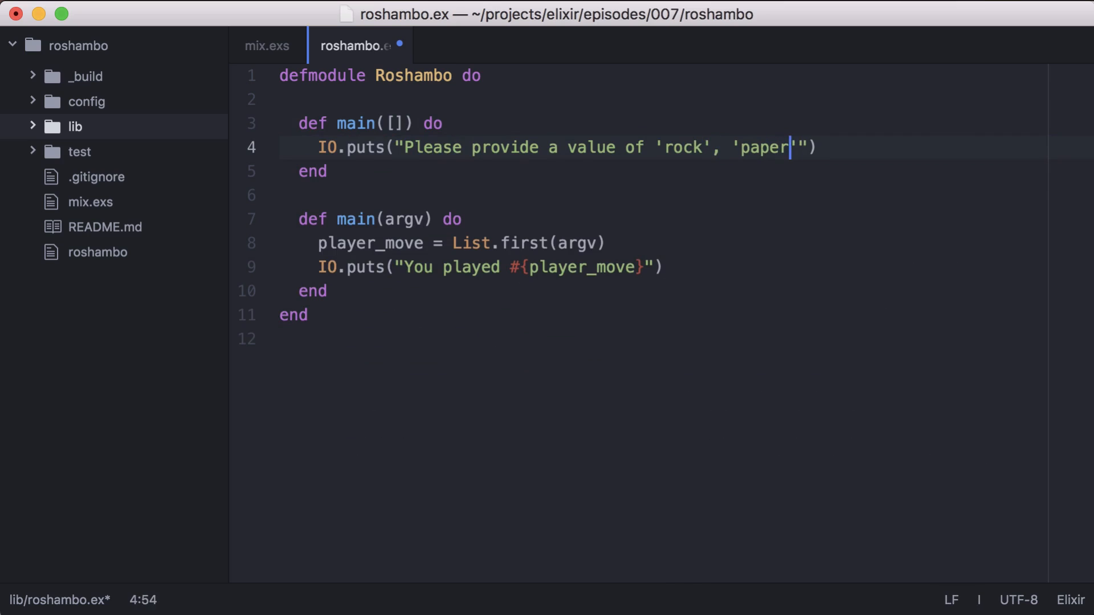
type(", or 'scisso")
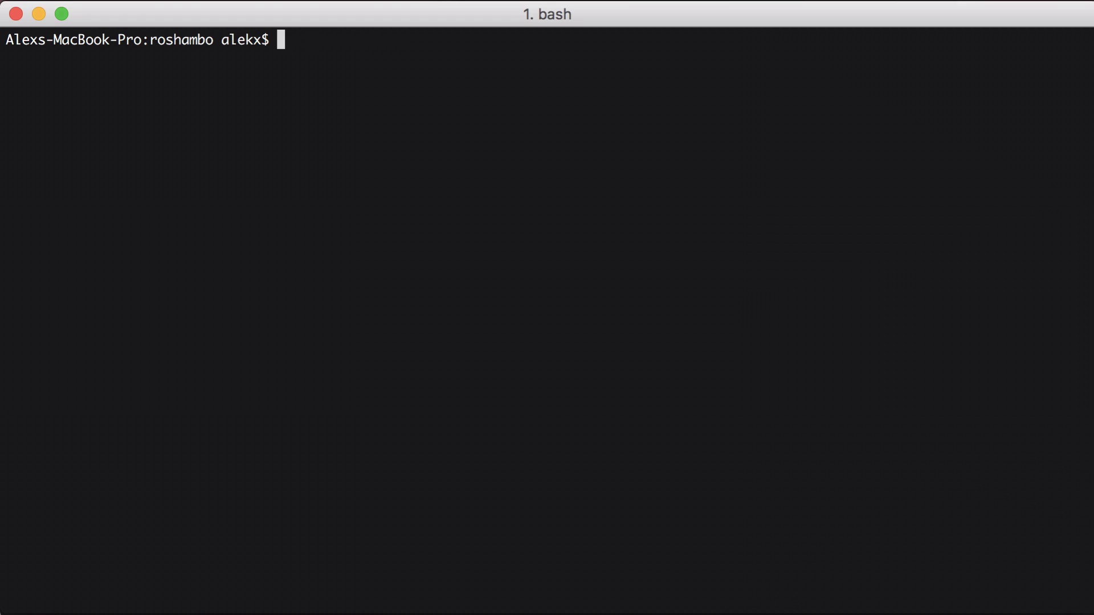
- Rebuild the escript and run ./roshambo with no arguments
type("mix escript.build")
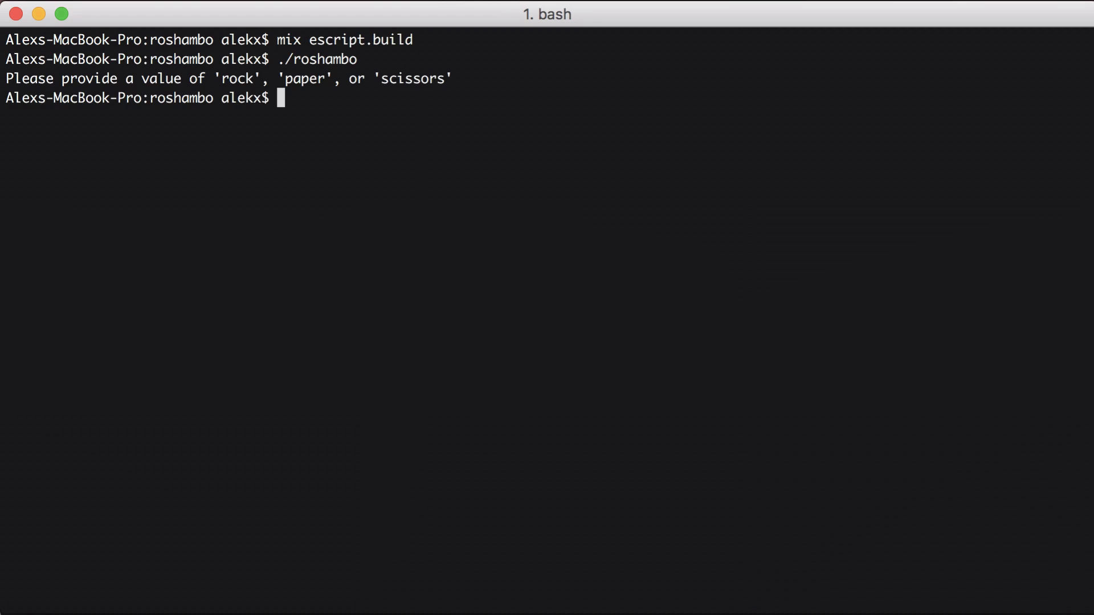
type("./roshab")
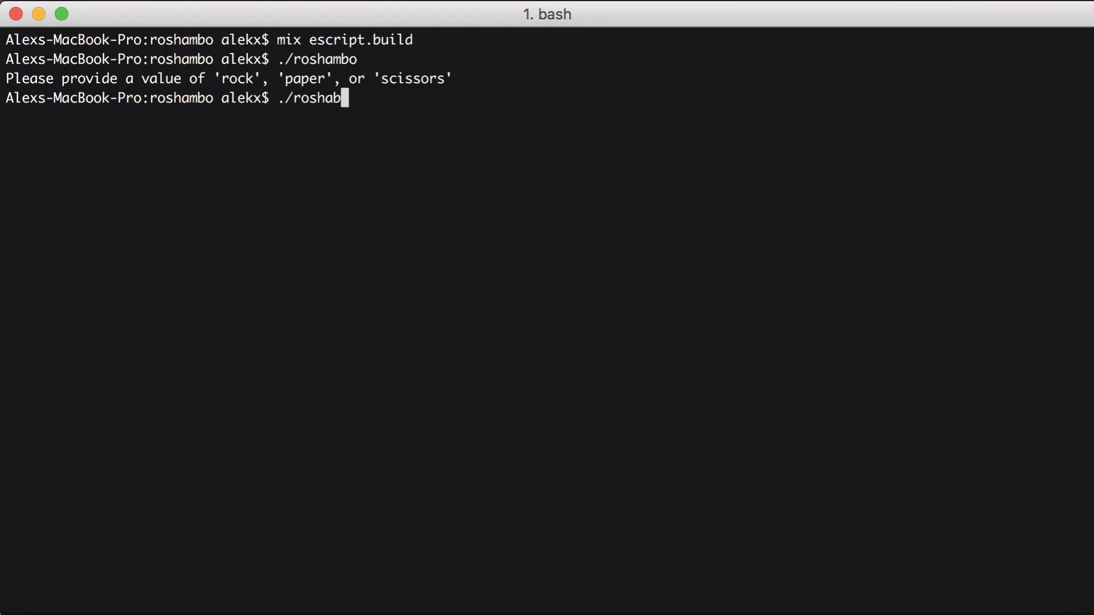
key("Return")
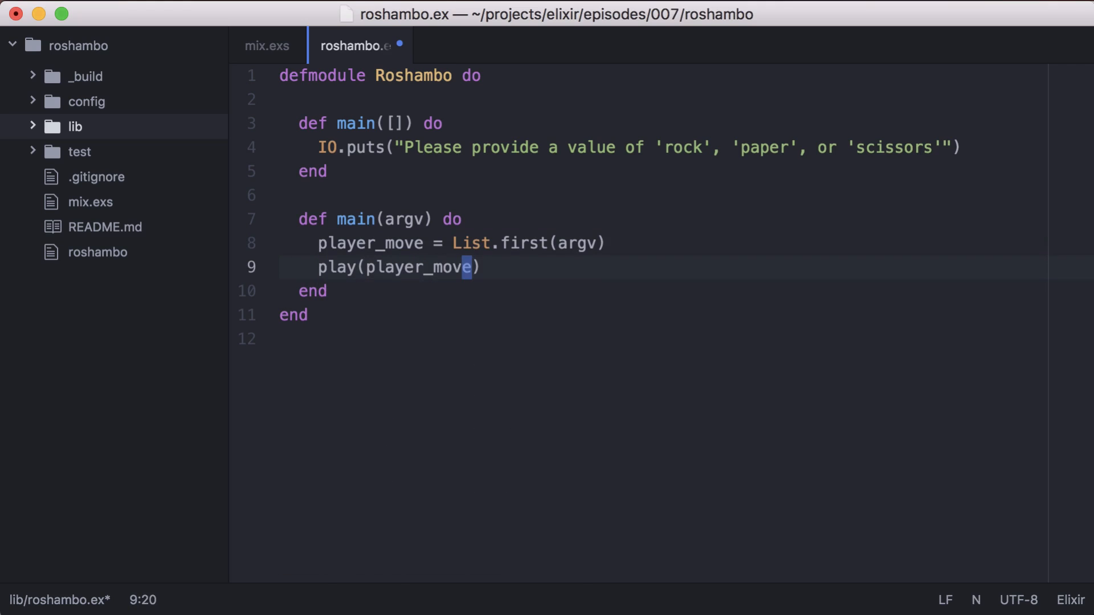
- Call play(player_move) and define play picking a random rock/paper/scissors computer move
type("defp pla do")
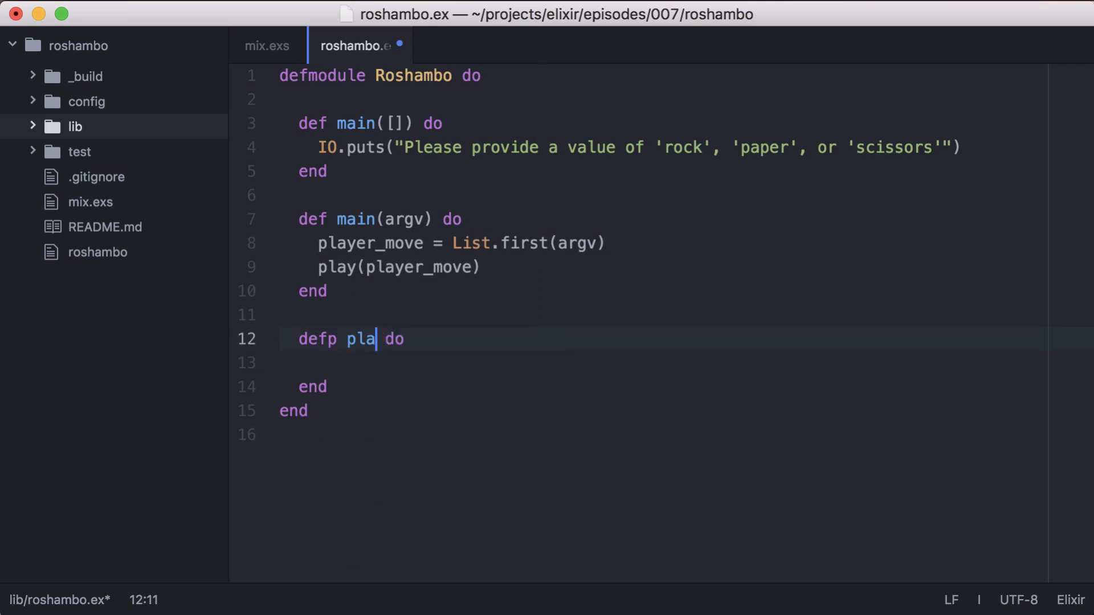
type("y(player_move)")
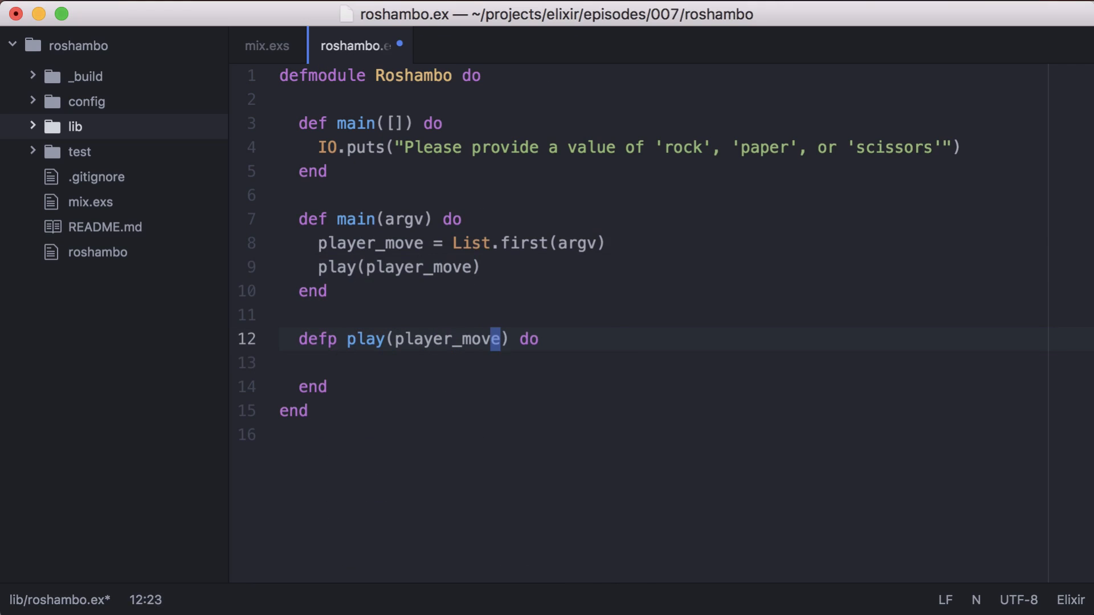
type("comp_move =")
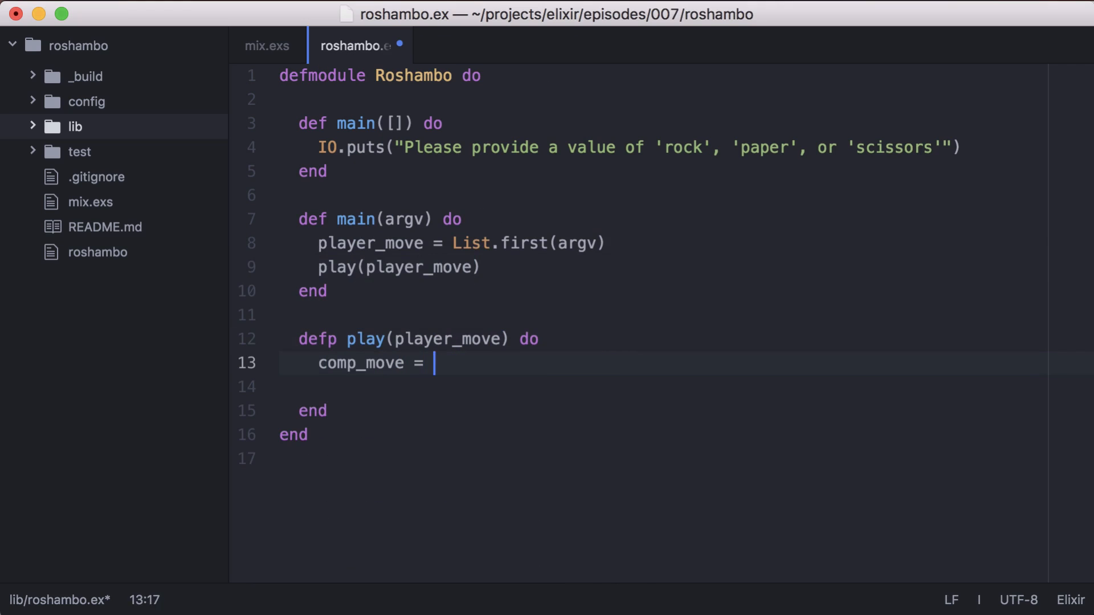
type("Enum.random([\"rock\", \"paper\", \"")
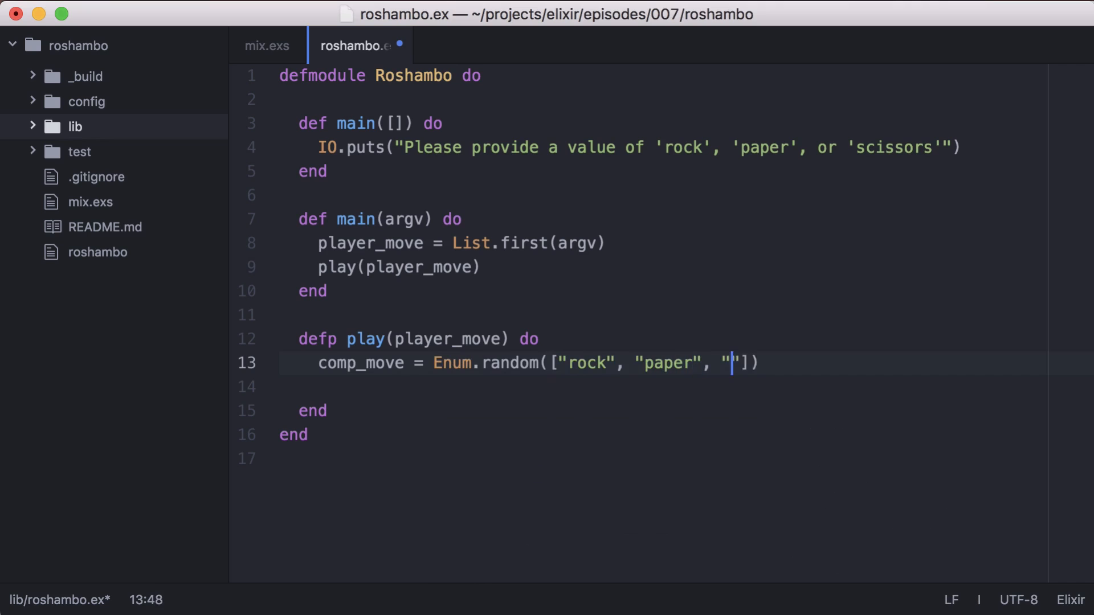
type("scissors")
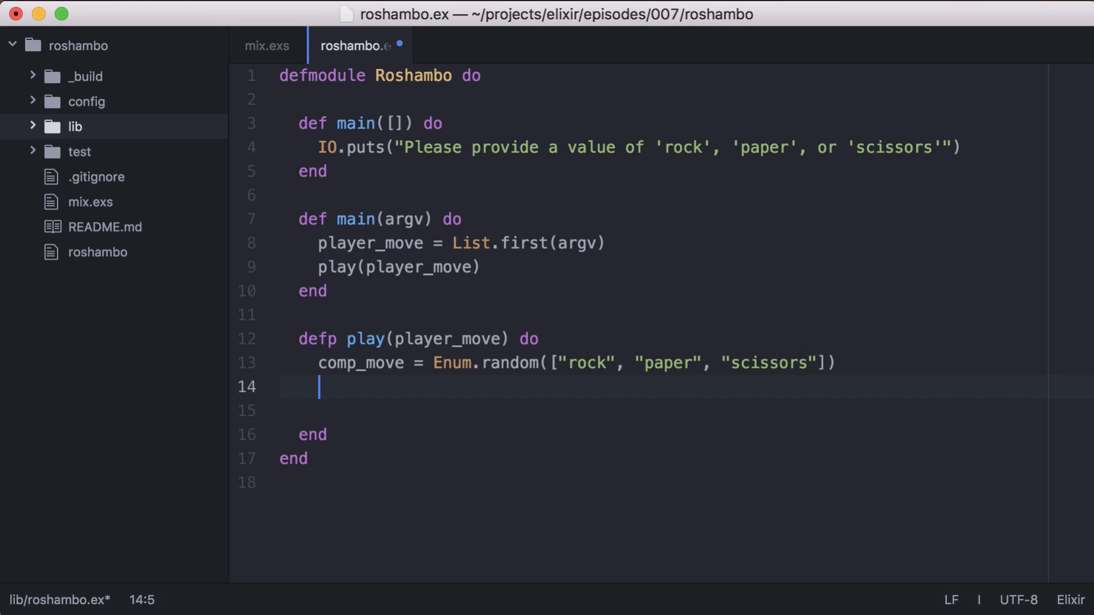
- Have play call determine_winner(comp_move, player_move)
type("deter")
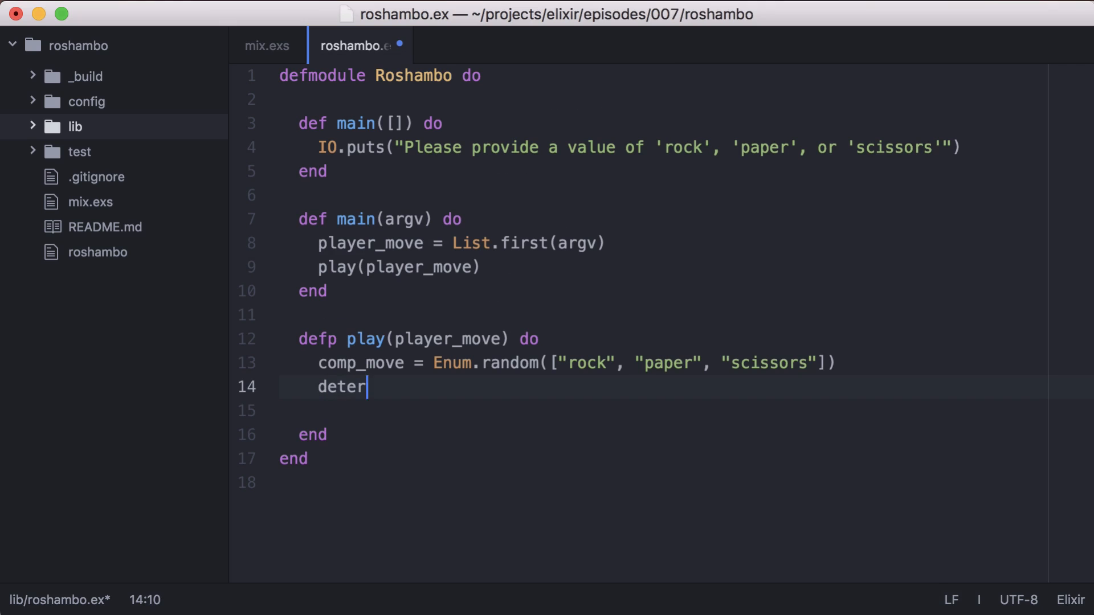
type("mine_winner()")
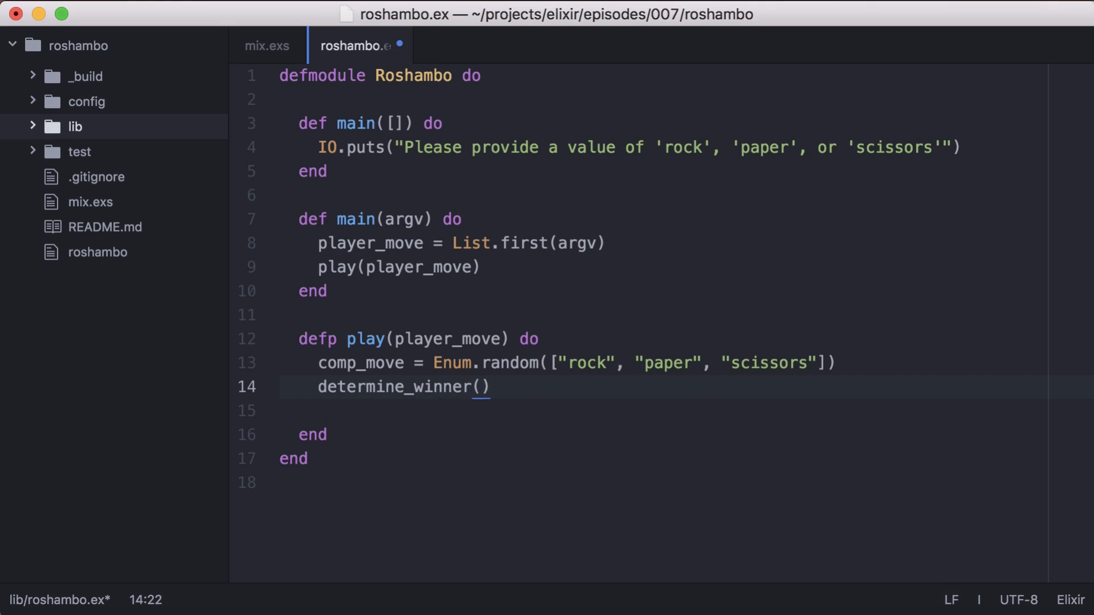
type("comp_move, player_move")
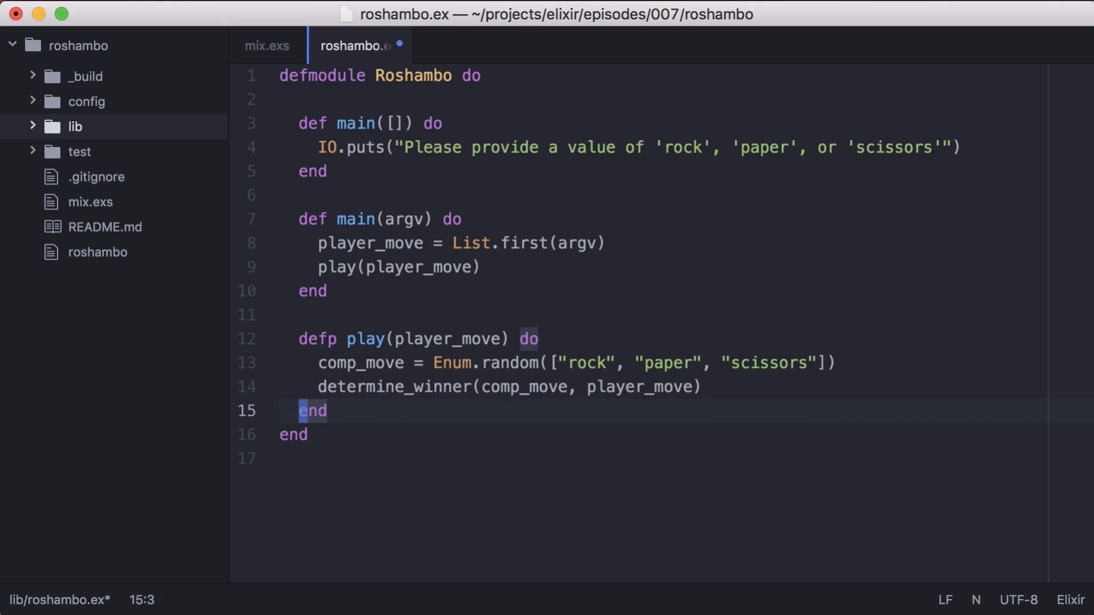
type("defp determine_winner() do")
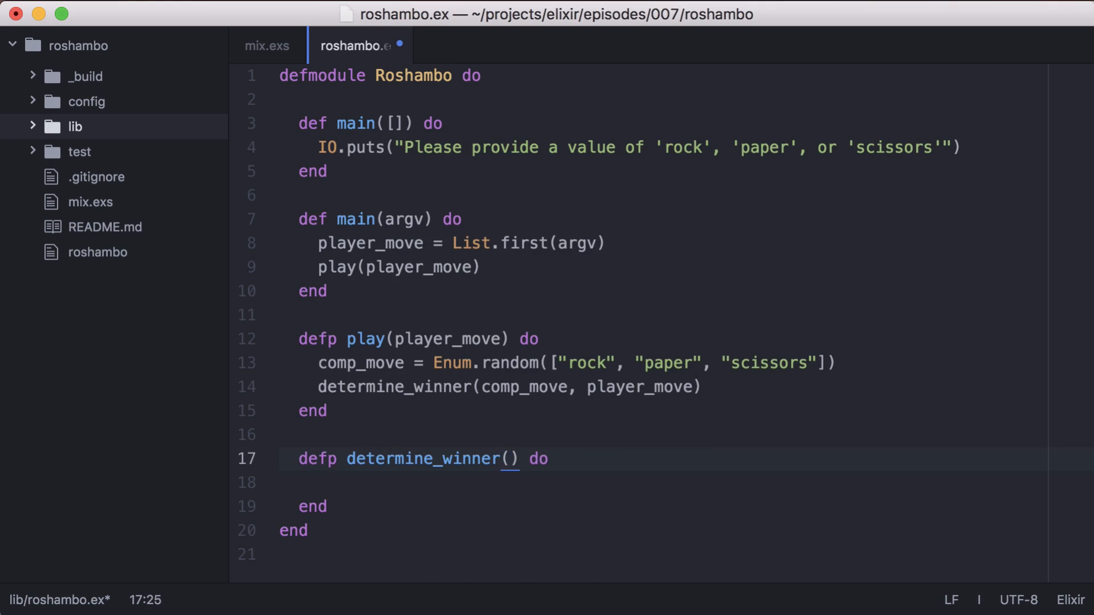
- Add determine_winner clauses for computer wins, returning "You lost, computer played ..."
type("\"paper\", \"rock\"")
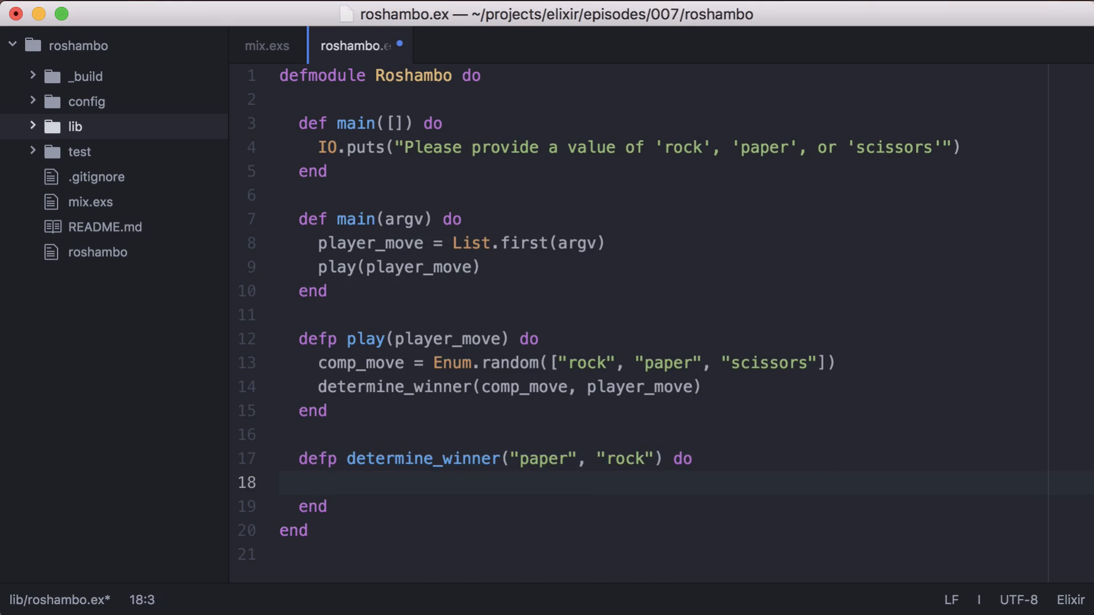
type("\"You lost, computer played\"")
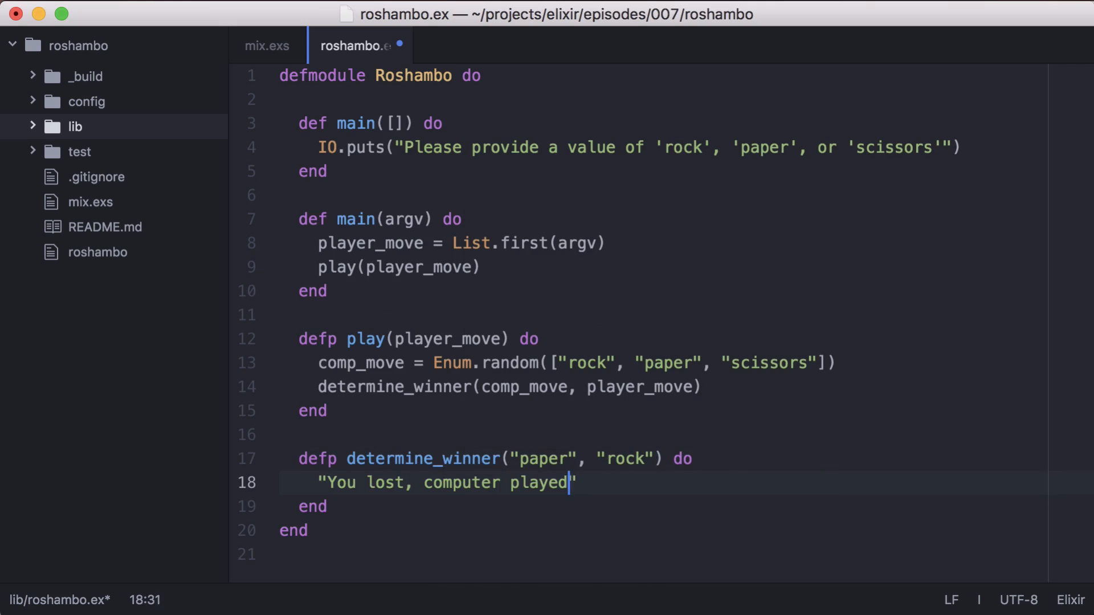
type("paper")
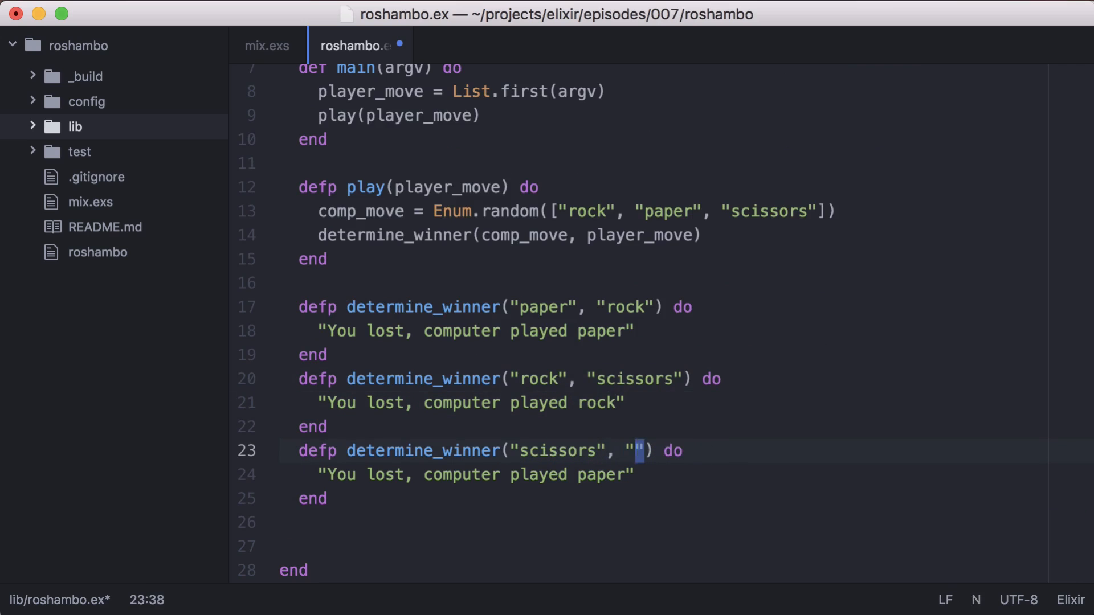
type("paper")
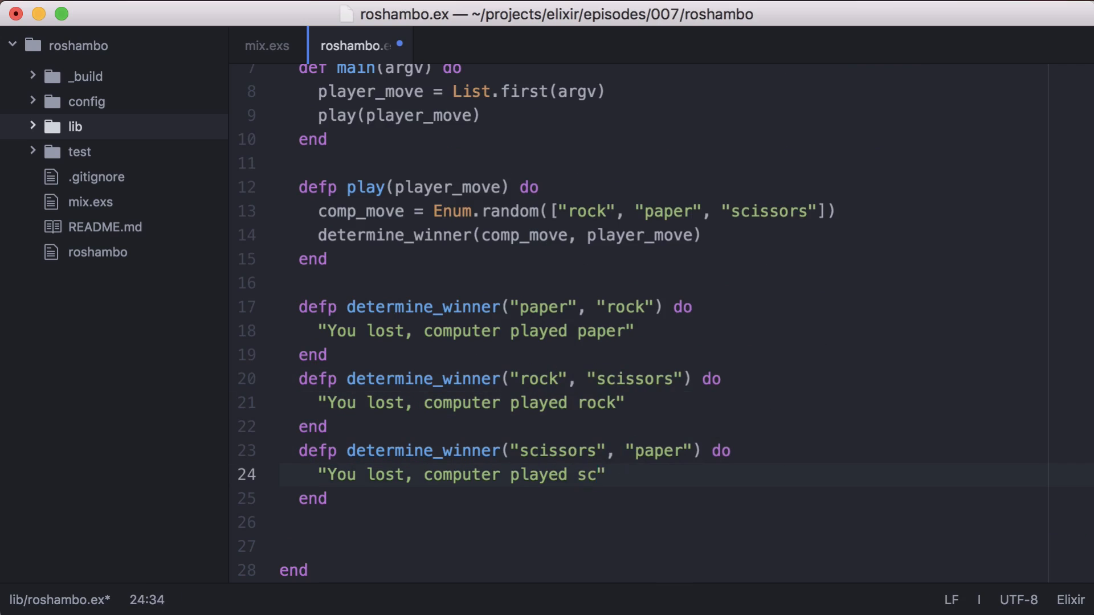
- Add a tie clause returning "It was a tie - you both played #{comp_move}"
type("de")
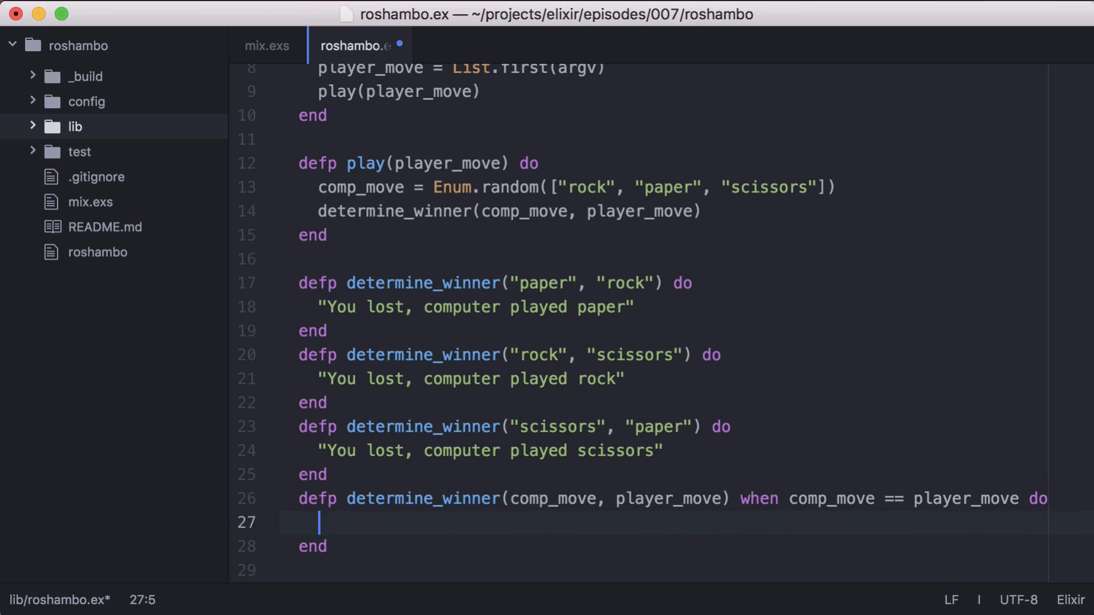
type("\"It was a tie - \"")
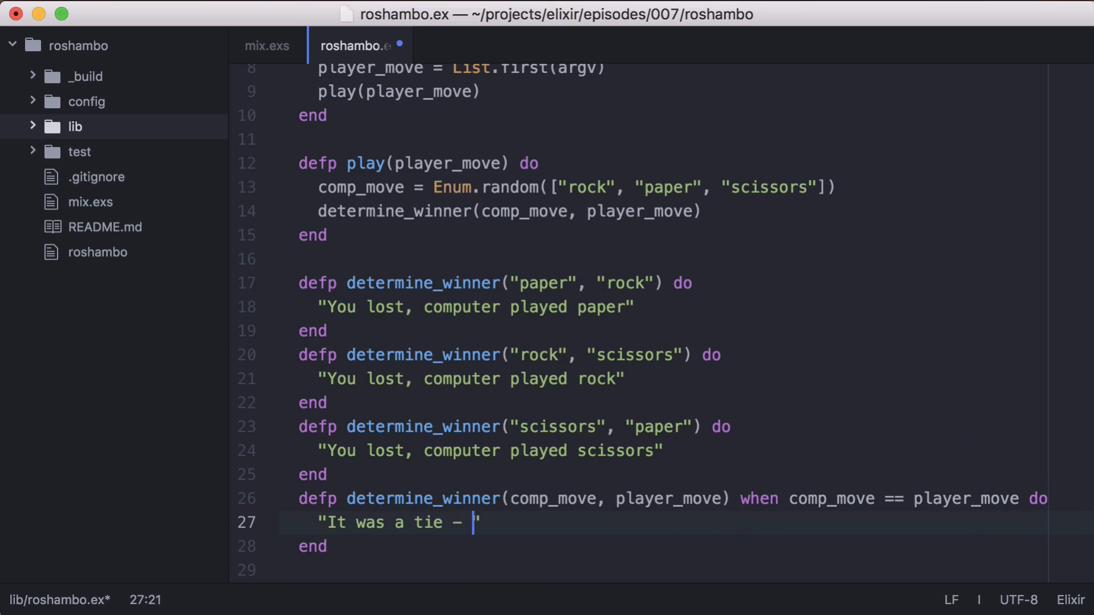
type("you both played #{comp_mo")
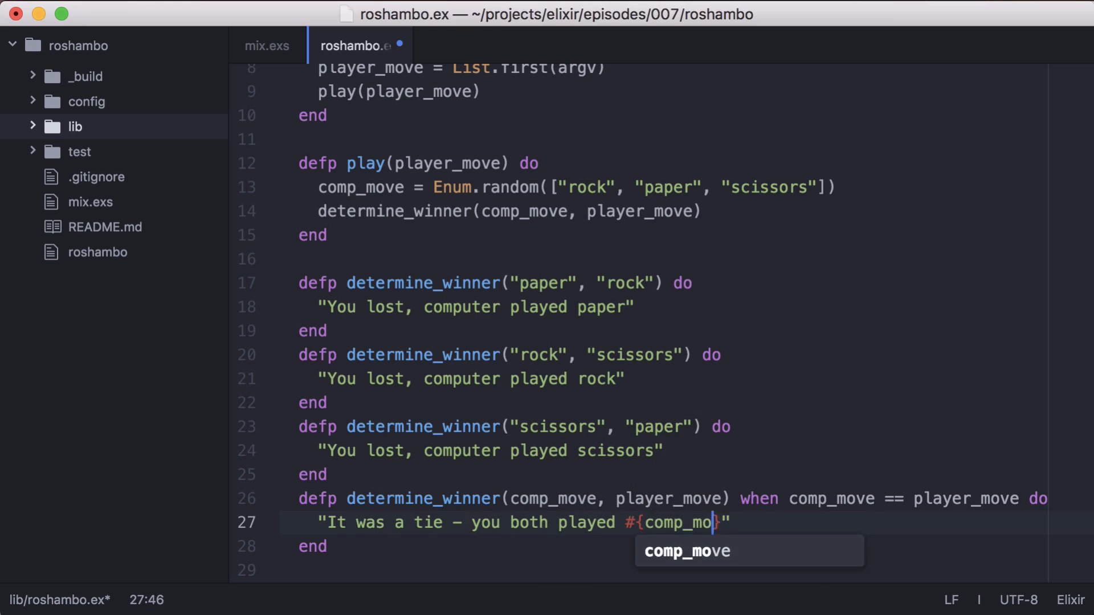
- Add a catch-all clause returning "You win! Computer played #{comp_move}"
type("defp determine_winner do")
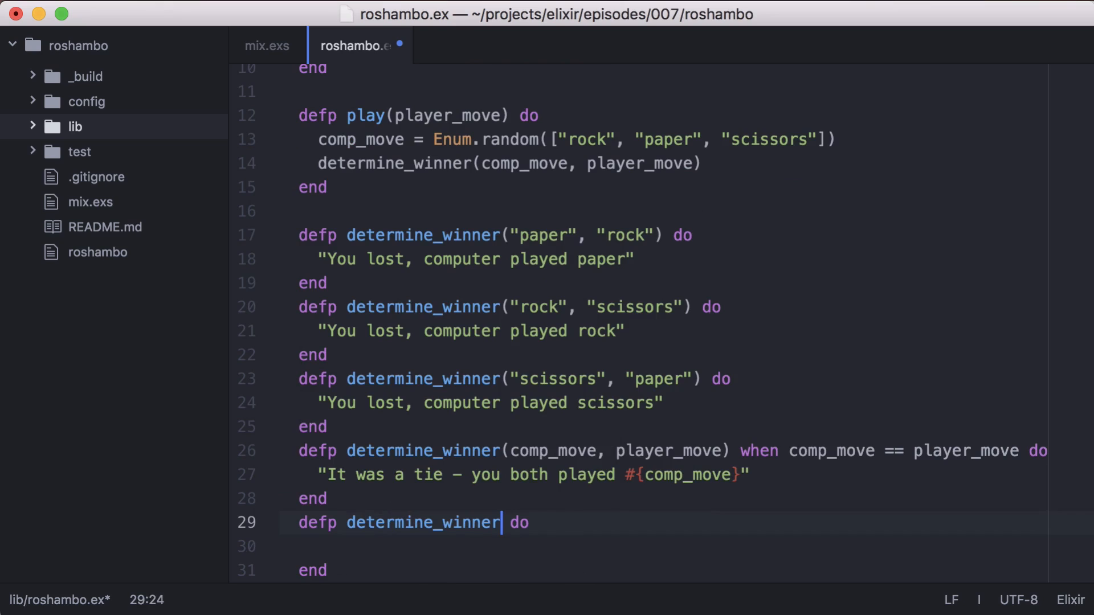
type("()")
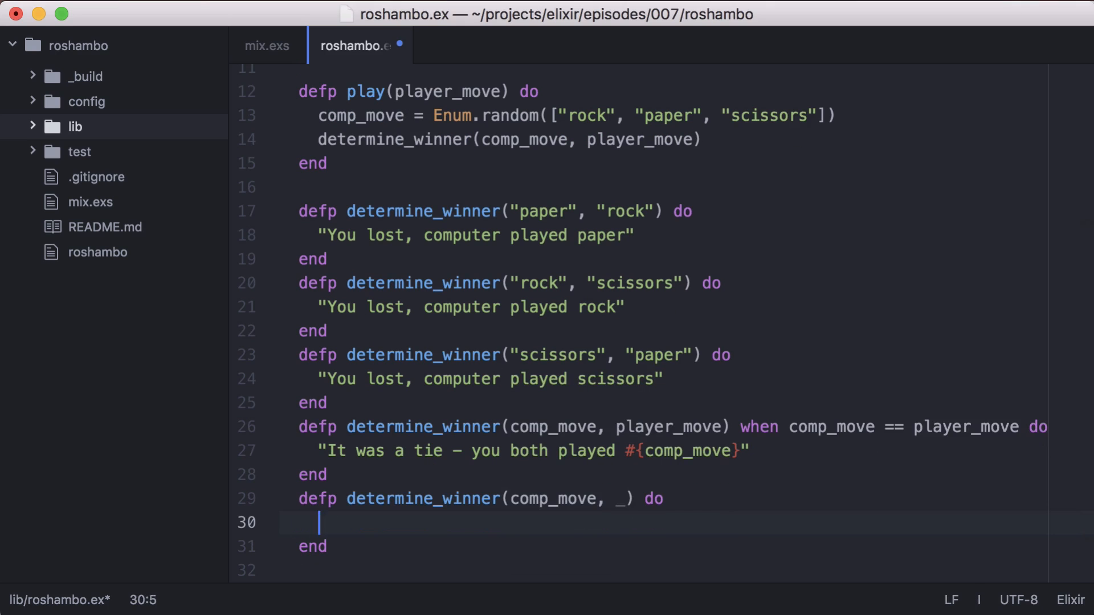
type("\"You win! Computer\"")
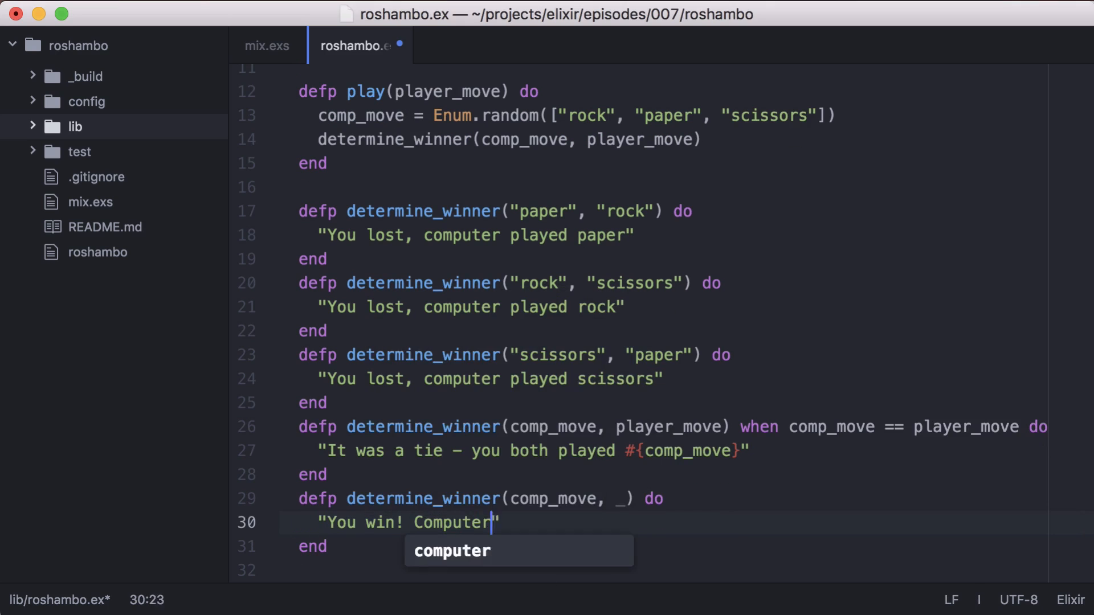
type("played #{comp_move}")
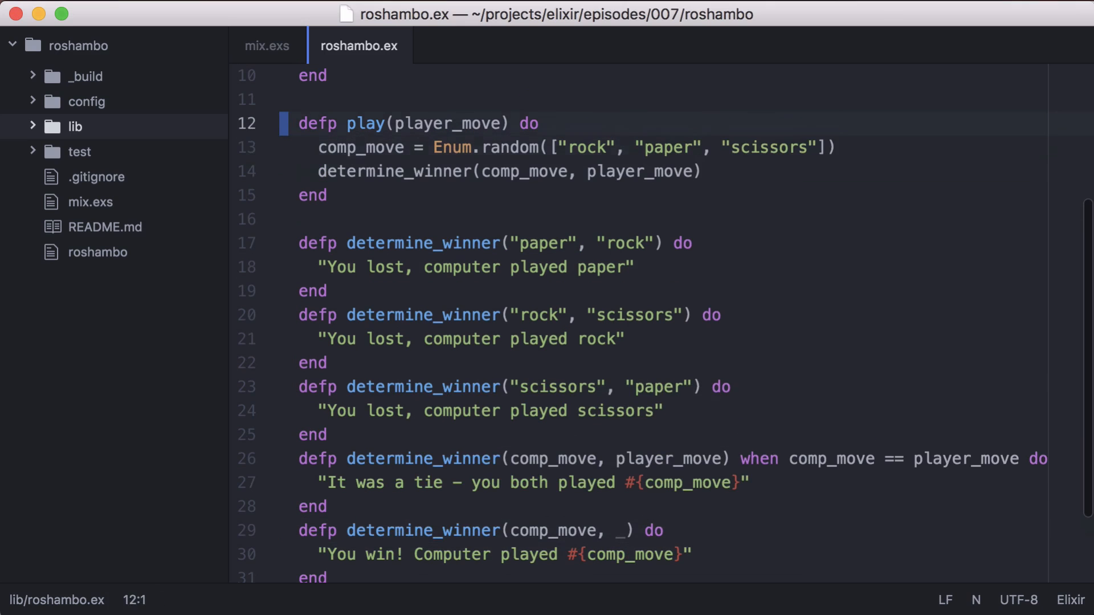
- Extract get_comp_move and make play pipe it into determine_winner(player_move) |> IO.puts
type("IO.puts(")
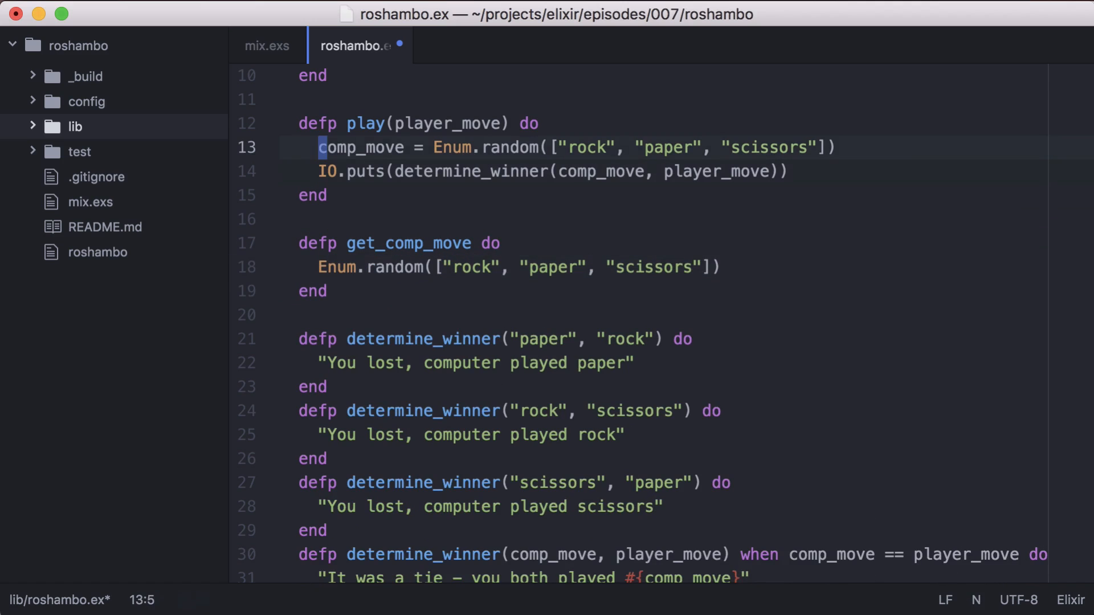
type("get_comp_move")
type("|>")
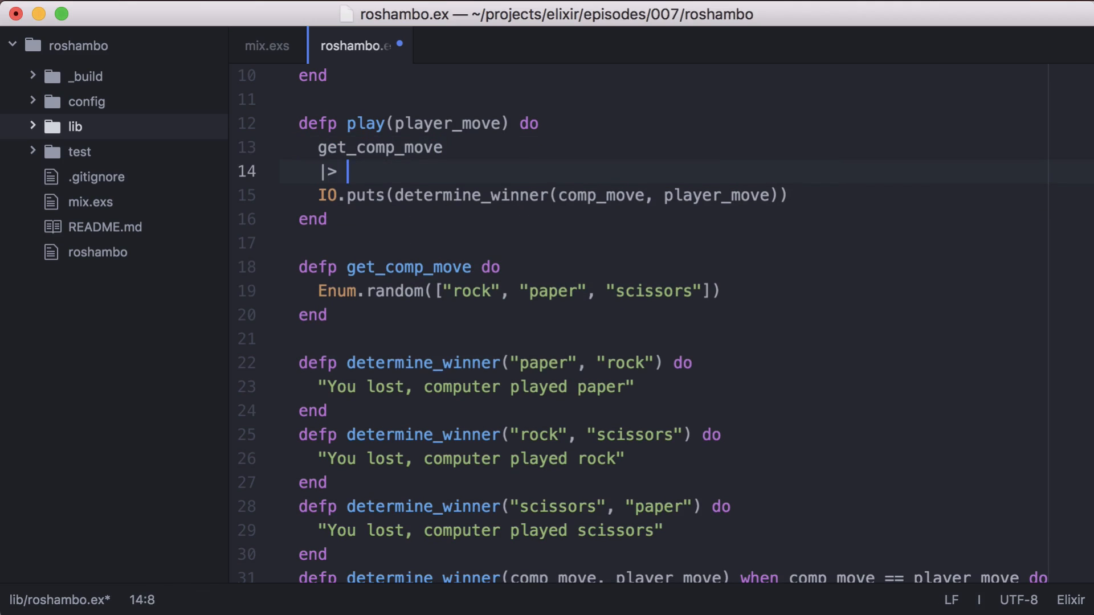
type("determine_winner")
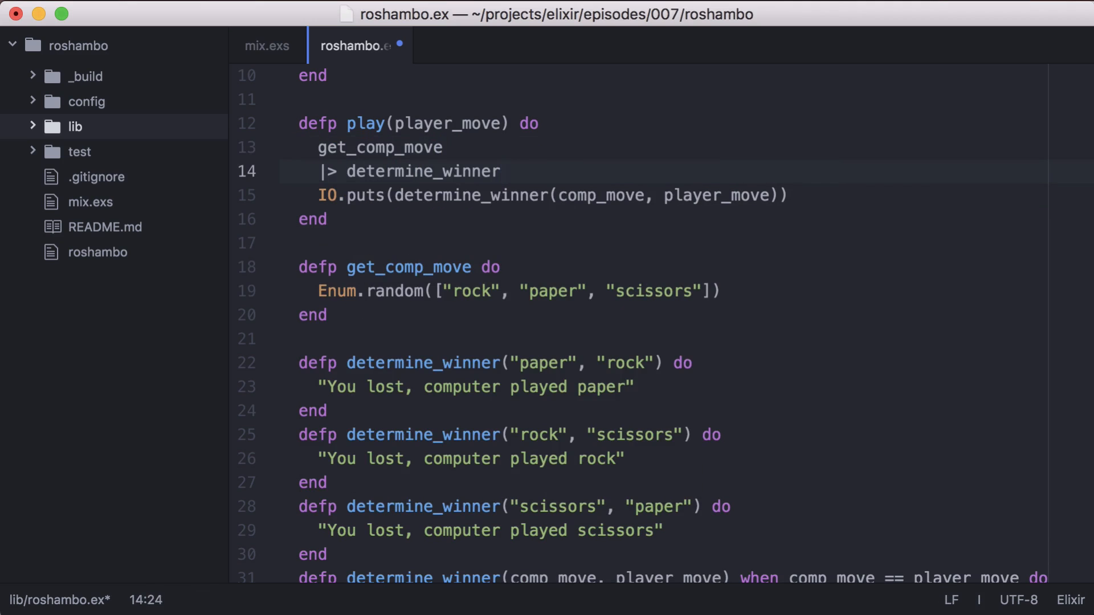
type("(player")
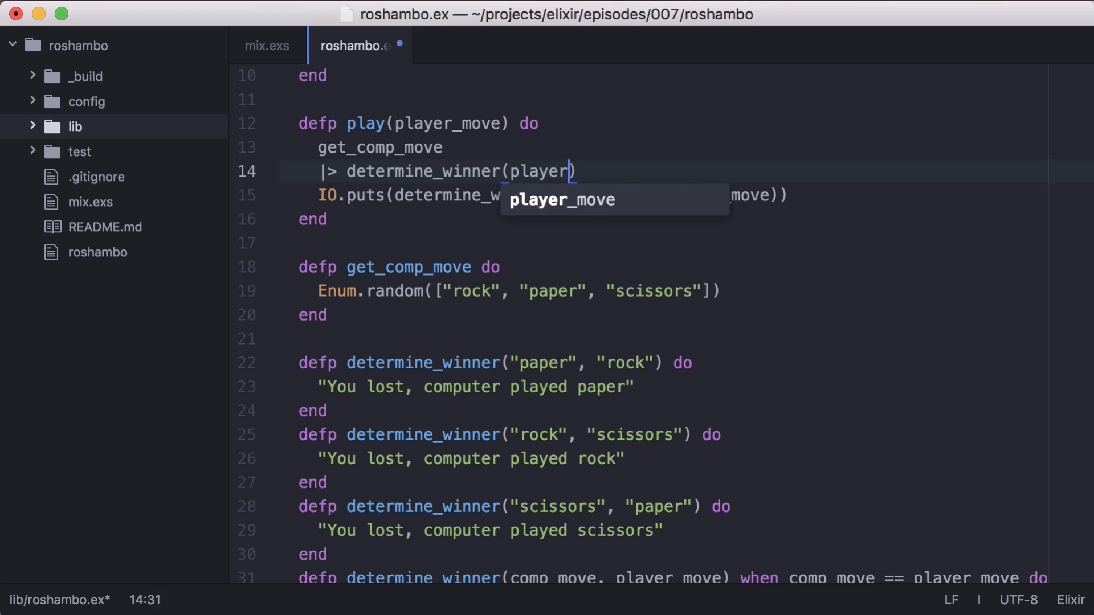
key("enter")
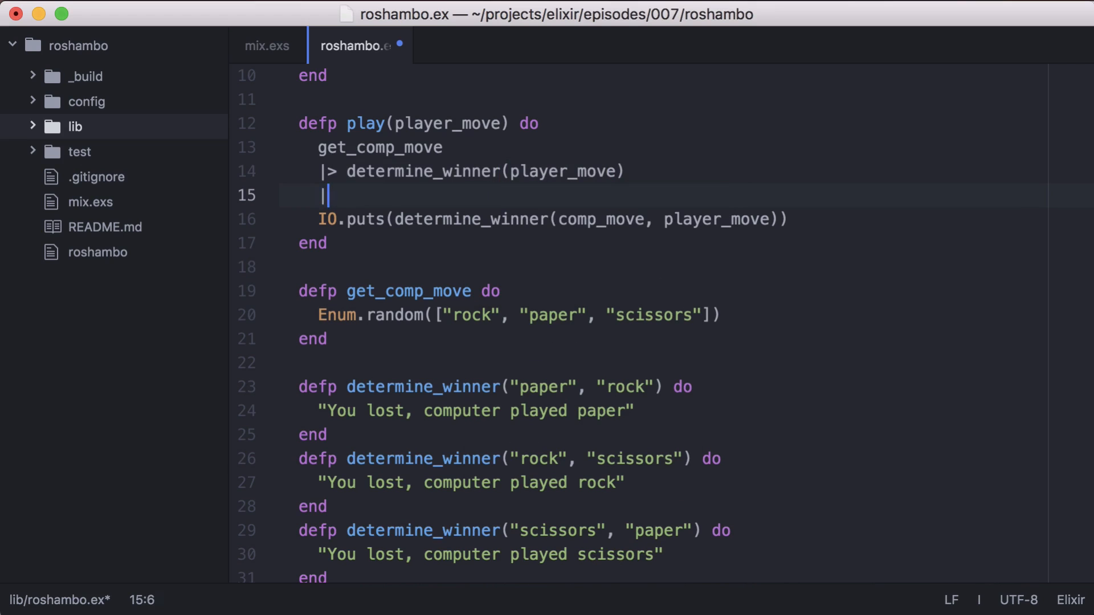
type("|> IO.puts")
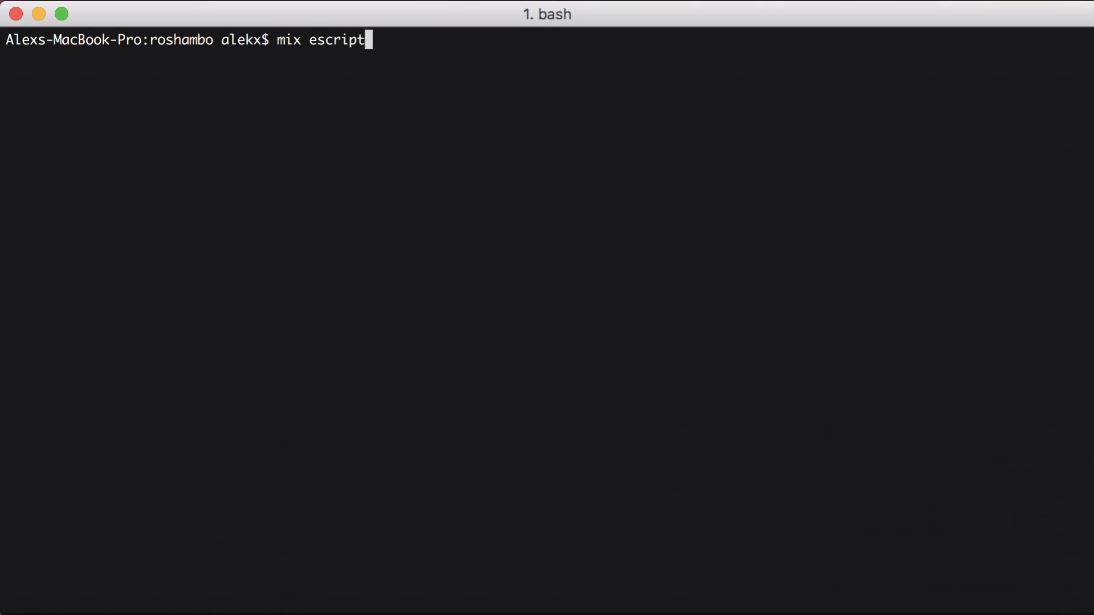
- Build the escript, then run ./roshambo and ./roshambo paper --rock
key("Return")
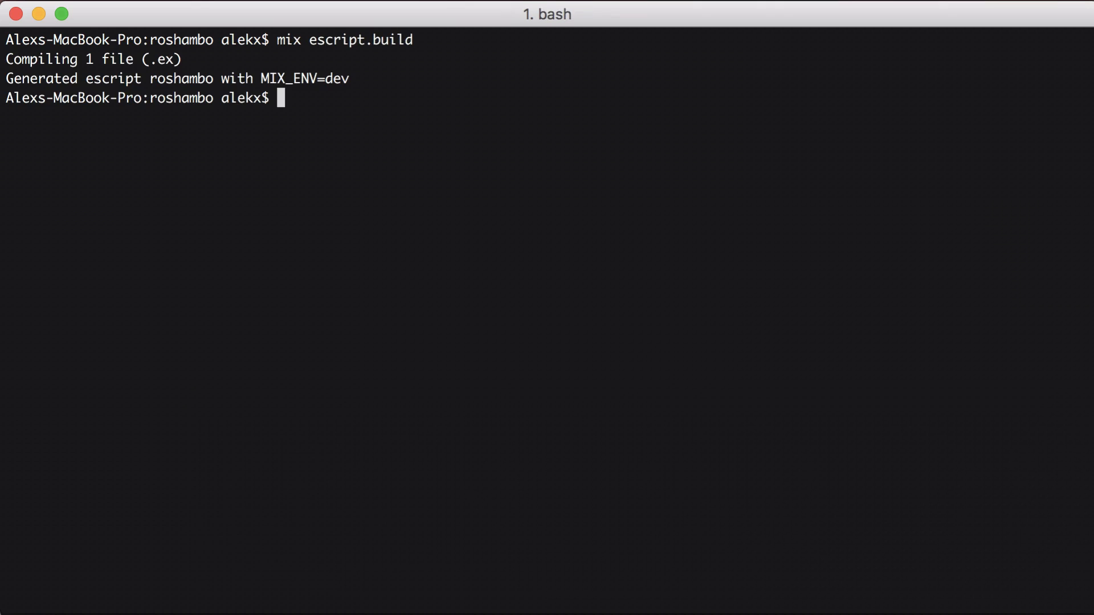
type("./roshambo rock")
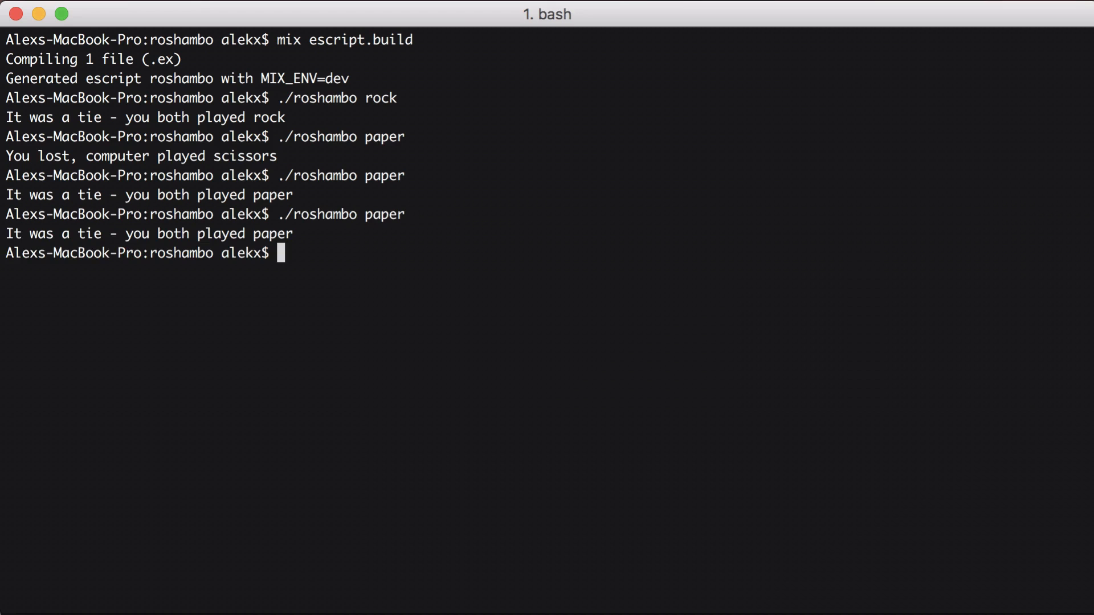
type("./roshambo paper --rock")
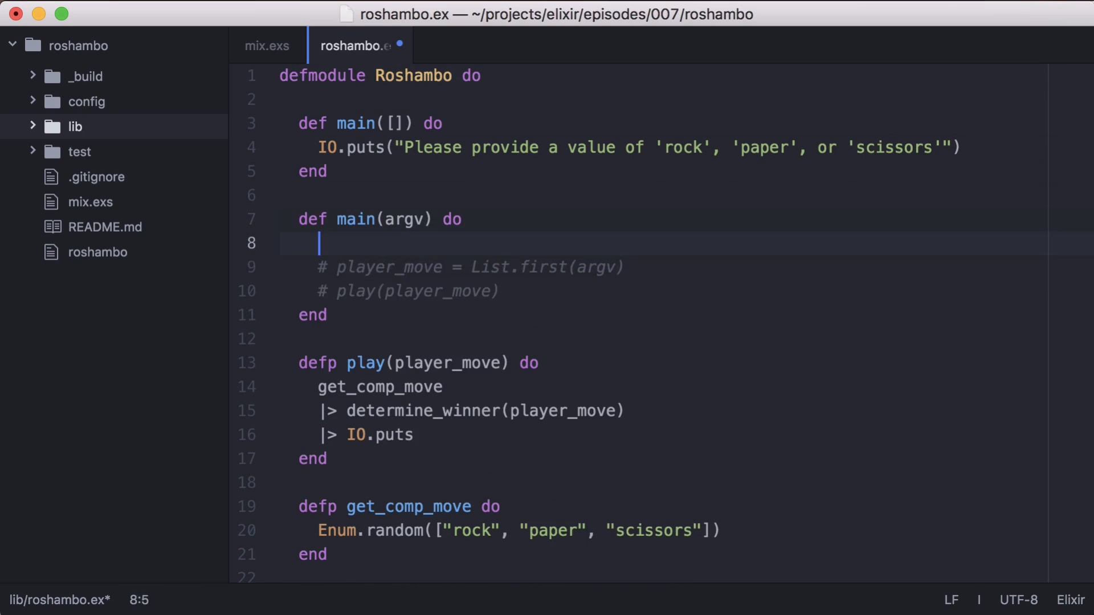
- Define parse_args(argv) with parse = OptionParser.parse(argv) and a blank line above it
type("parse_args(argv")
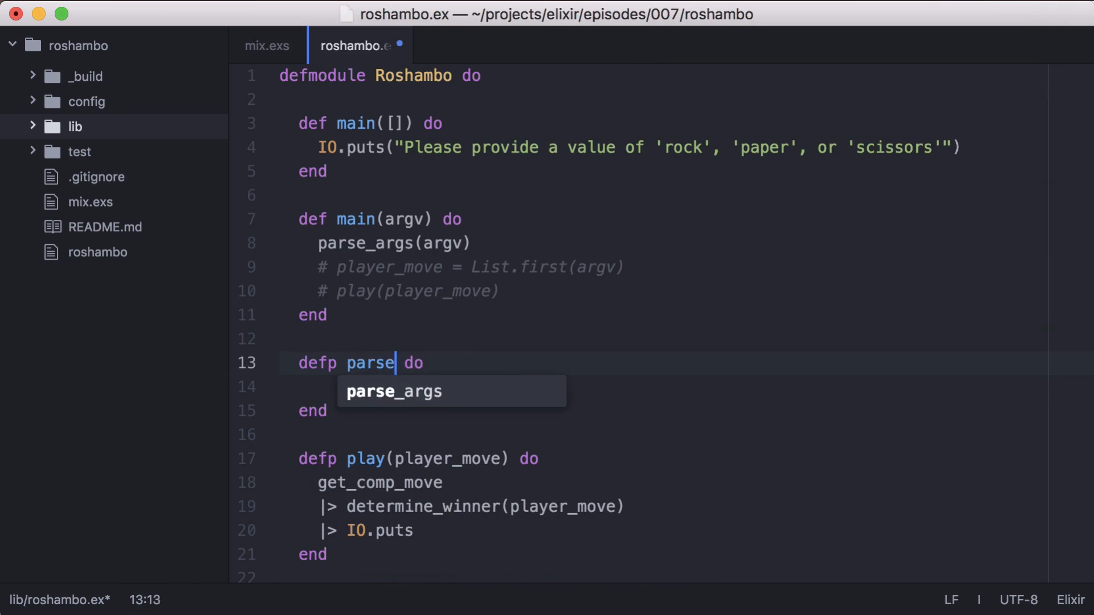
type("_args(argv")
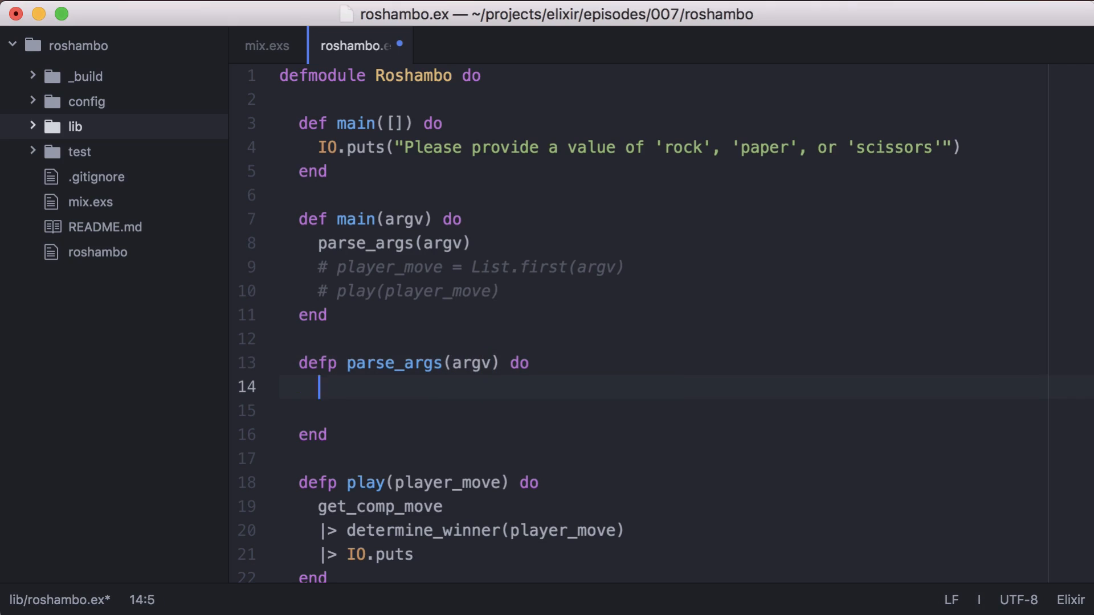
type("parse =")
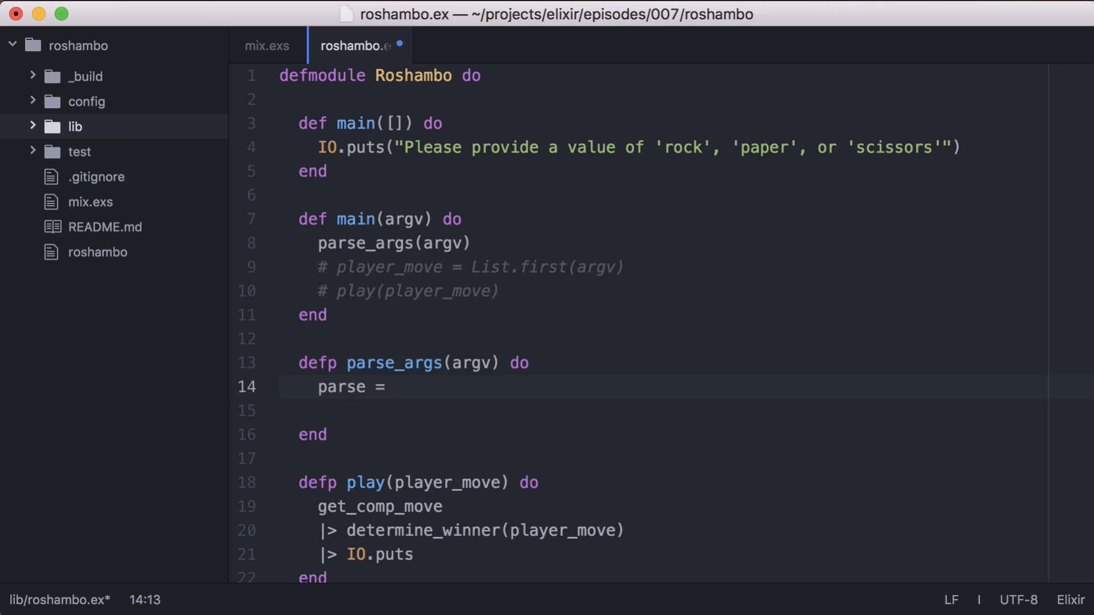
type("OptionParser")
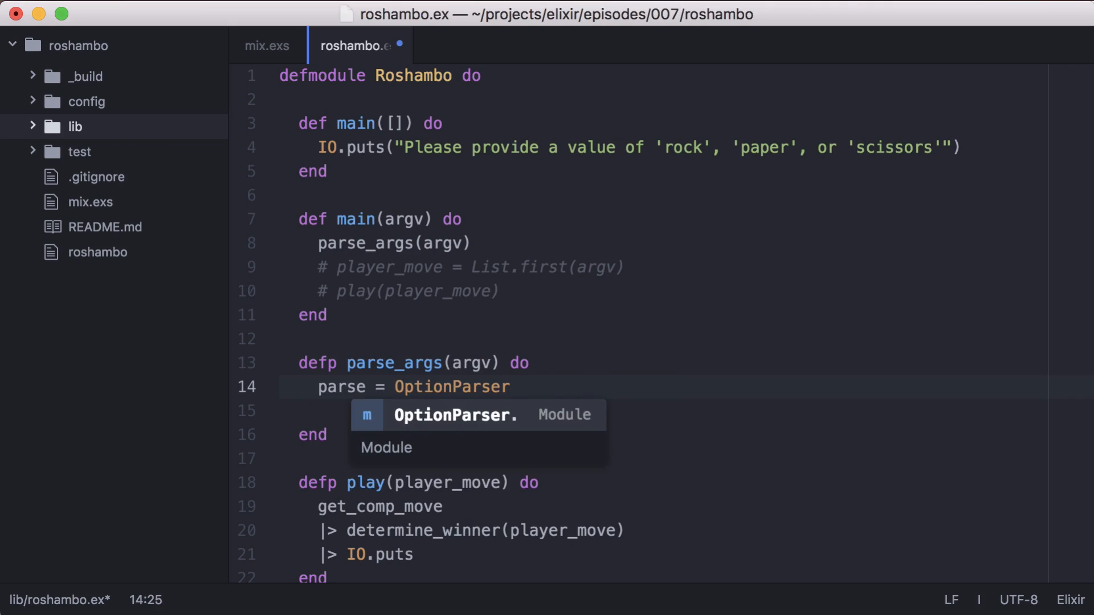
type(".parse()")
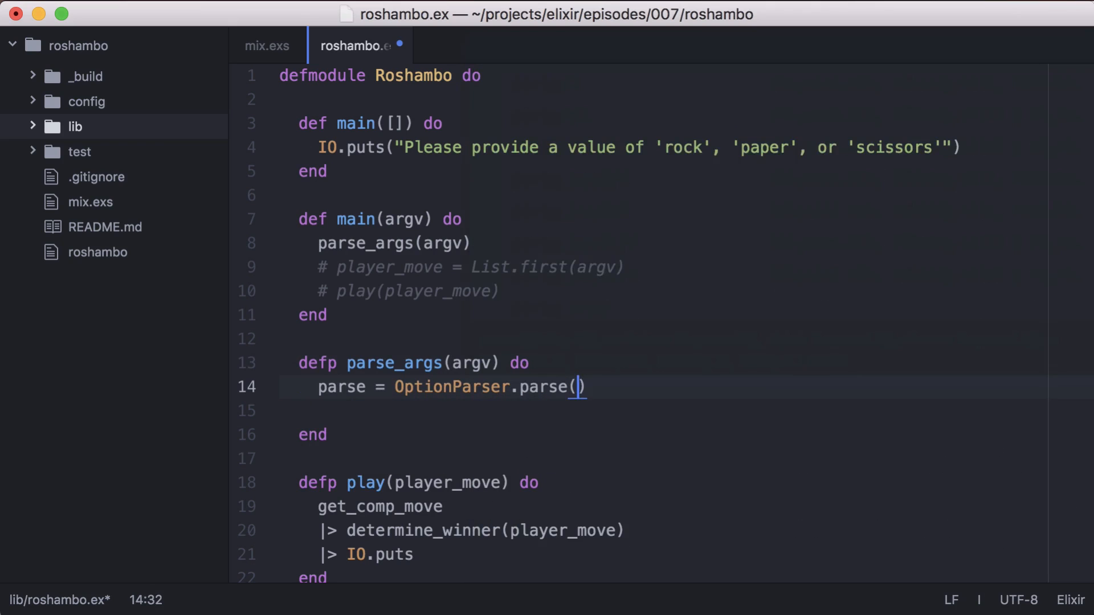
type("argv")
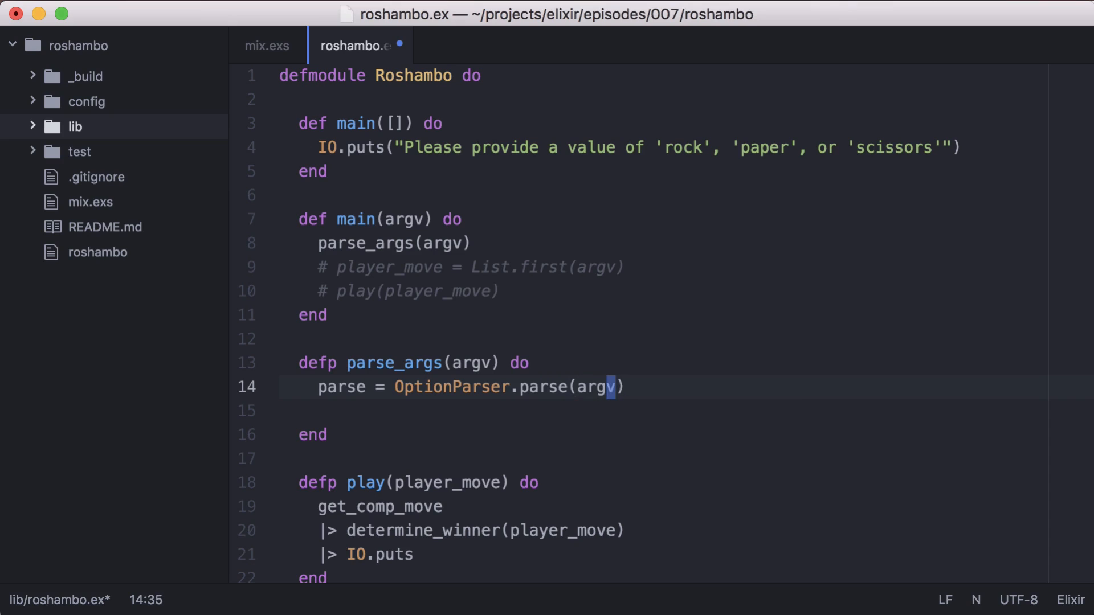
key("Enter")
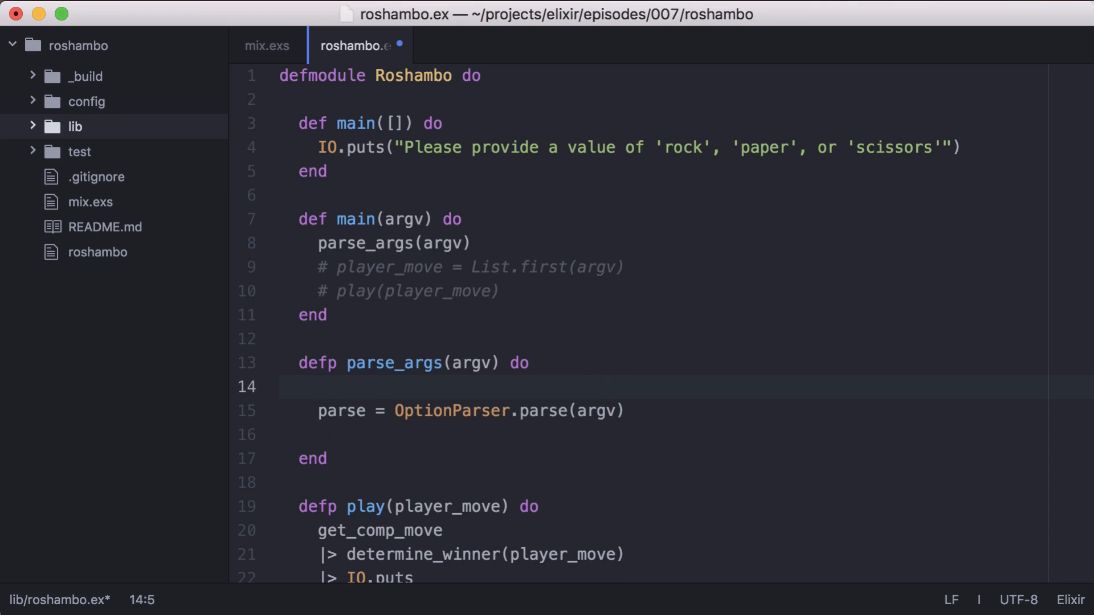
- Add boolean rock, paper and scissors switches, pass them to parse, and begin a case
type("switches")
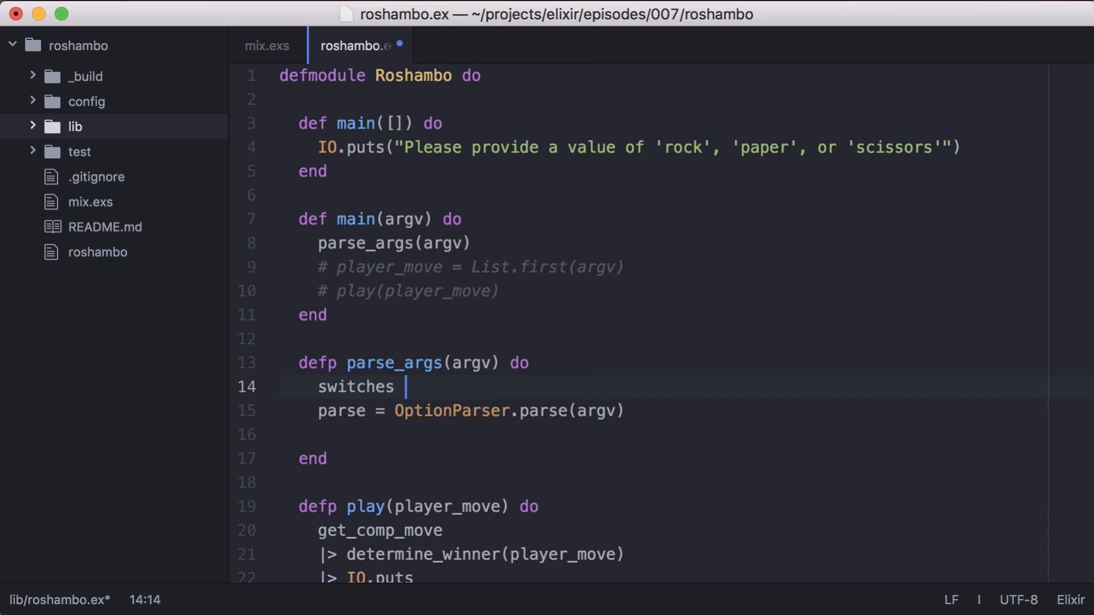
type("= [rock:")
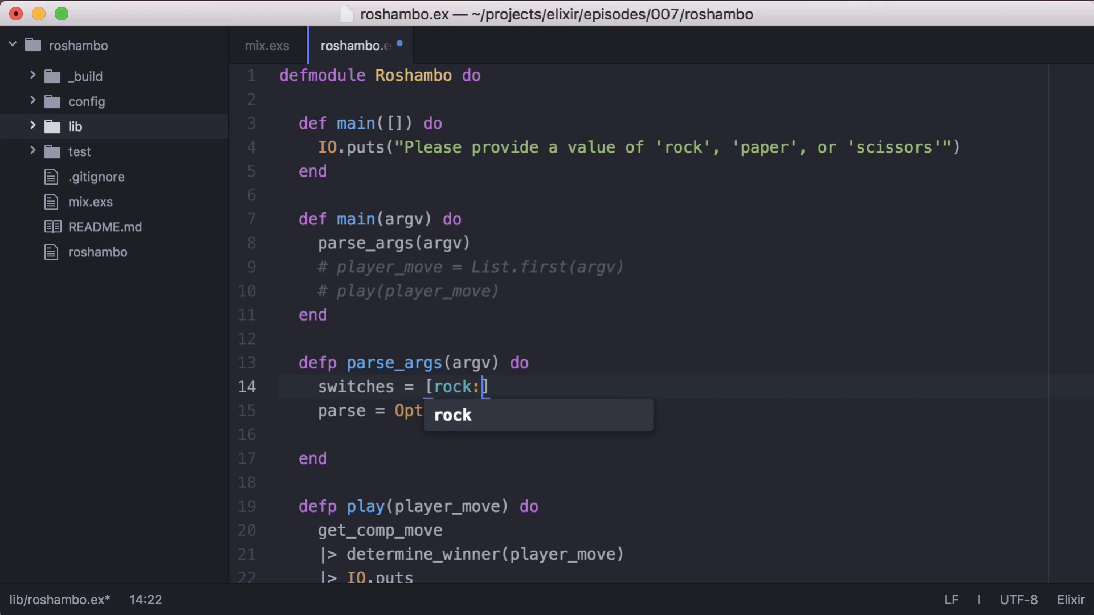
type(":boolean,")
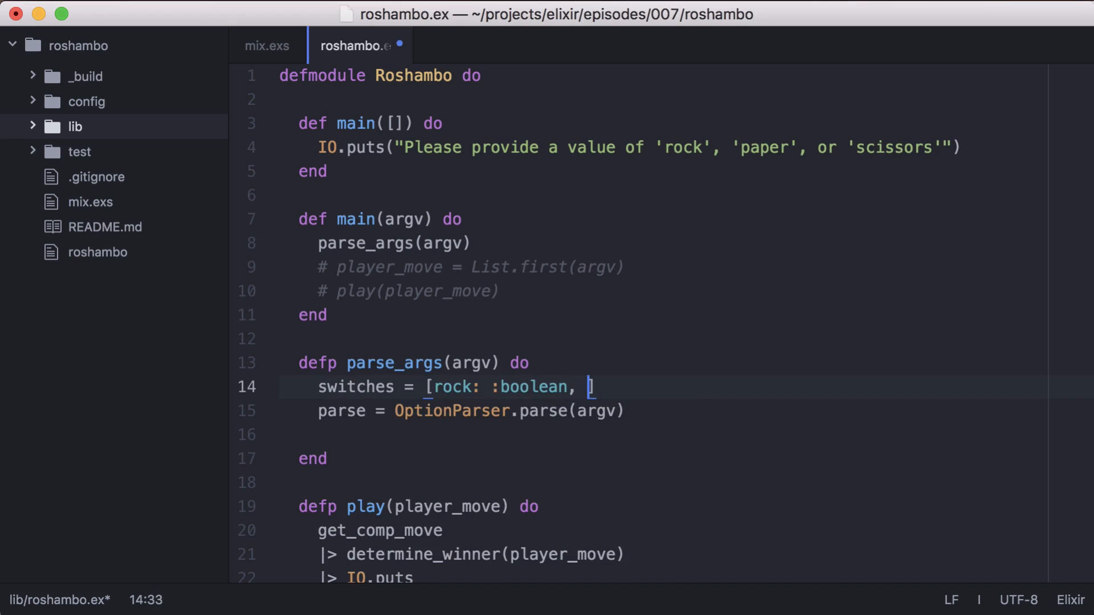
type("paper: :boolean,")
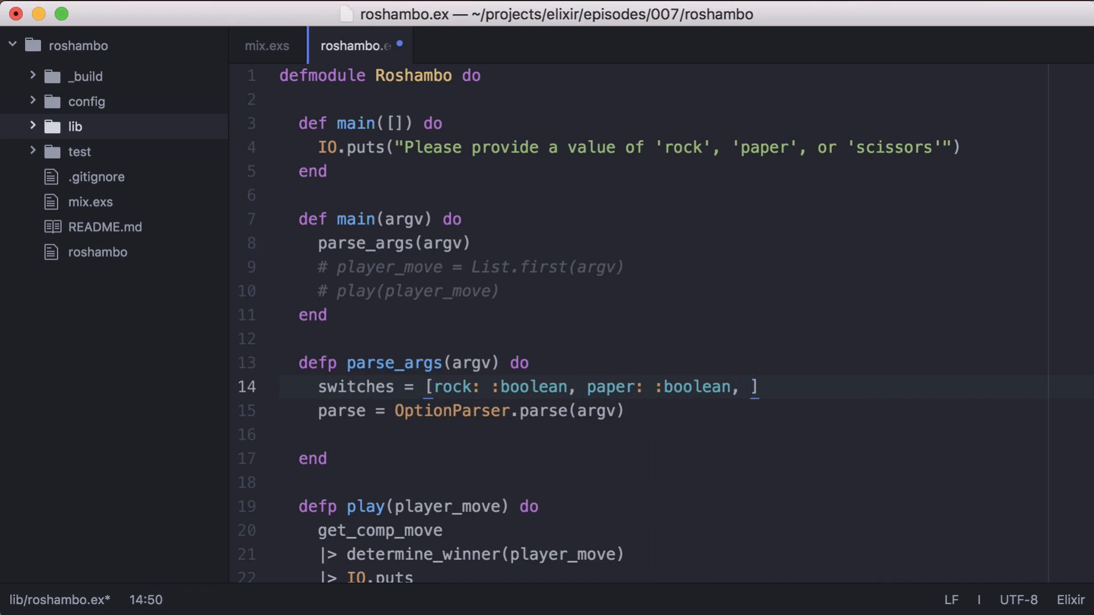
type("scissors: :boolean")
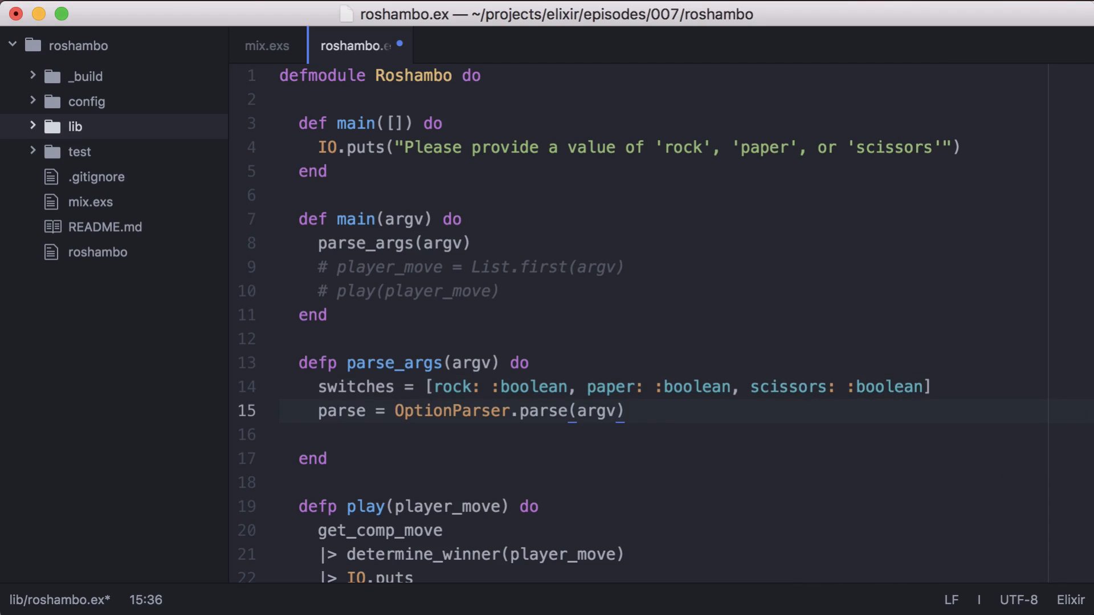
type(", switches: switches")
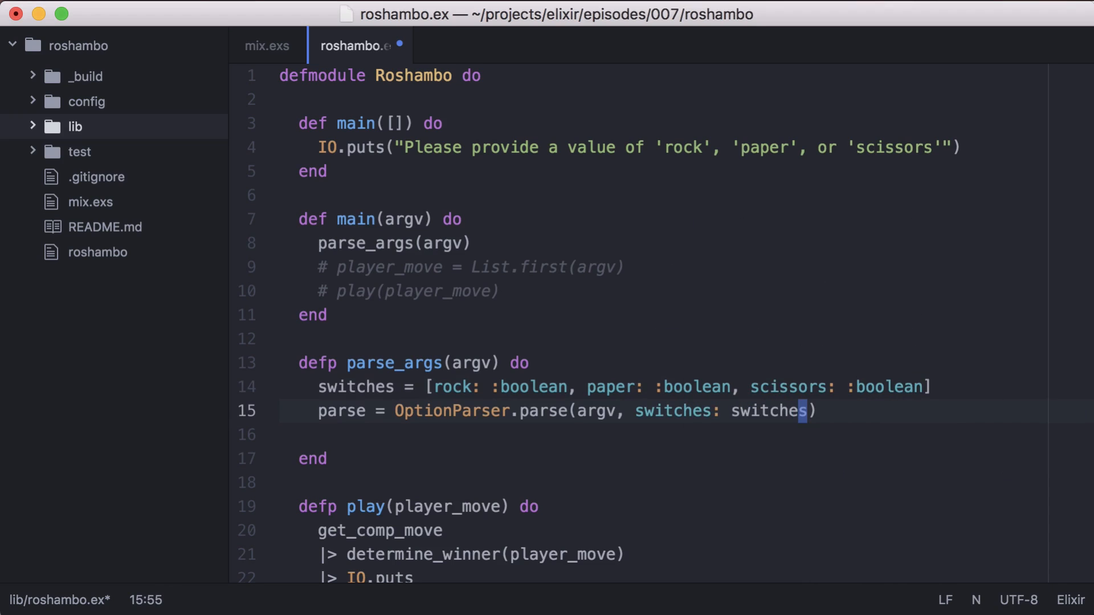
type("case")
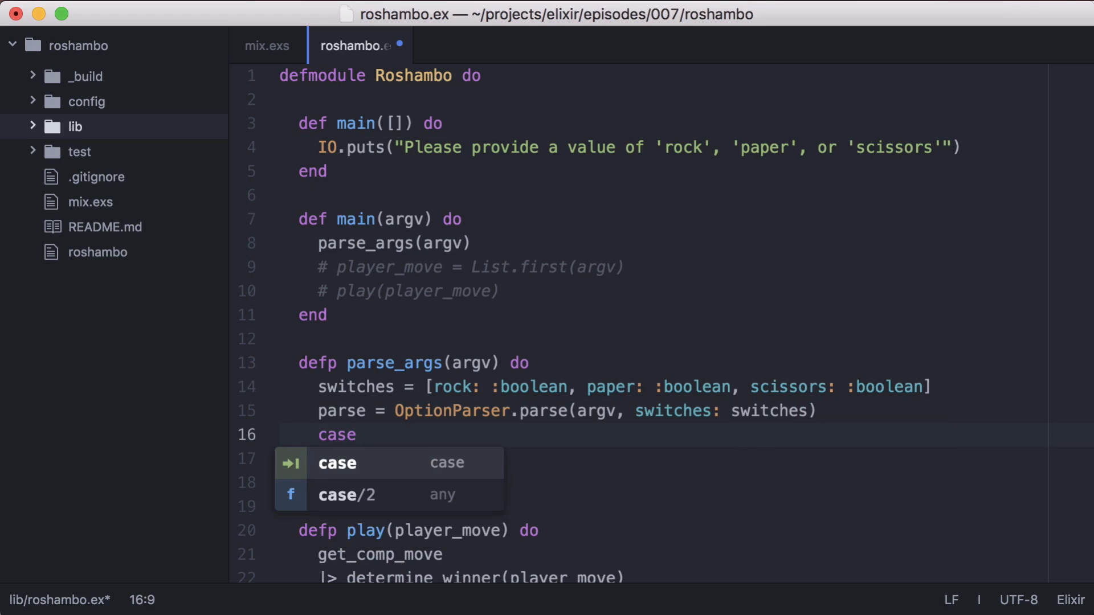
- Look up OptionParser.parse on hexdocs and highlight the sentence about its three-element tuple
type("parse")
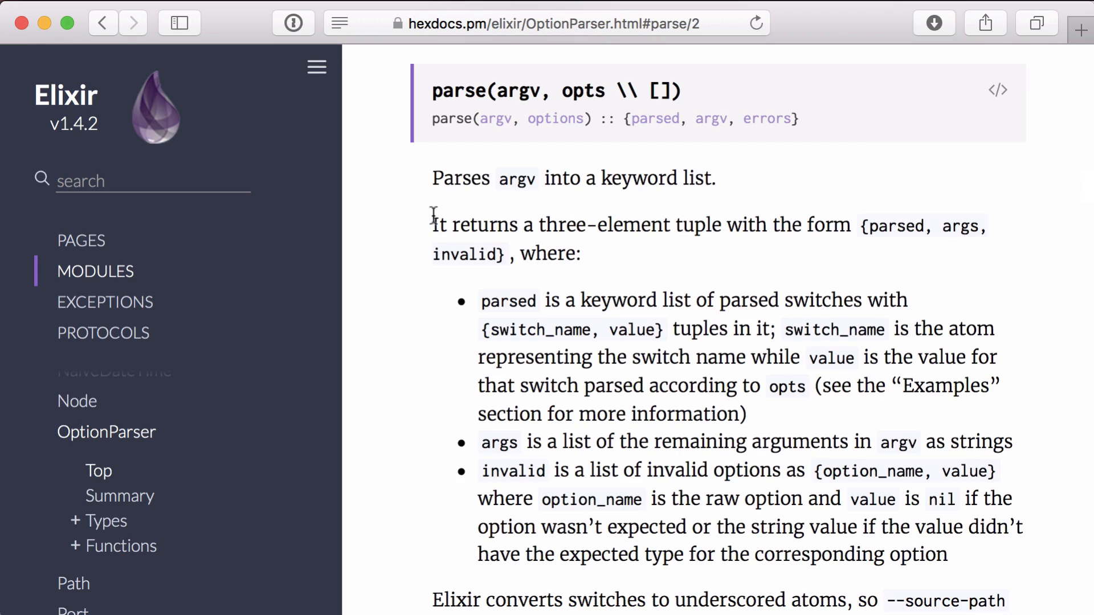
left_click_drag(431, 225, 508, 253)
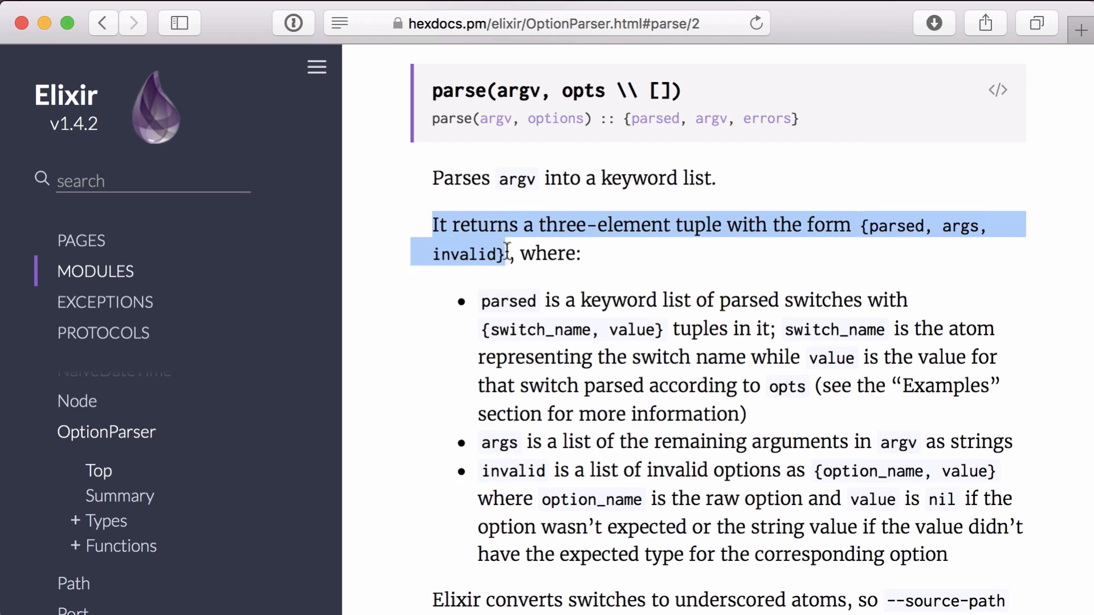
mouse_move(432, 323)
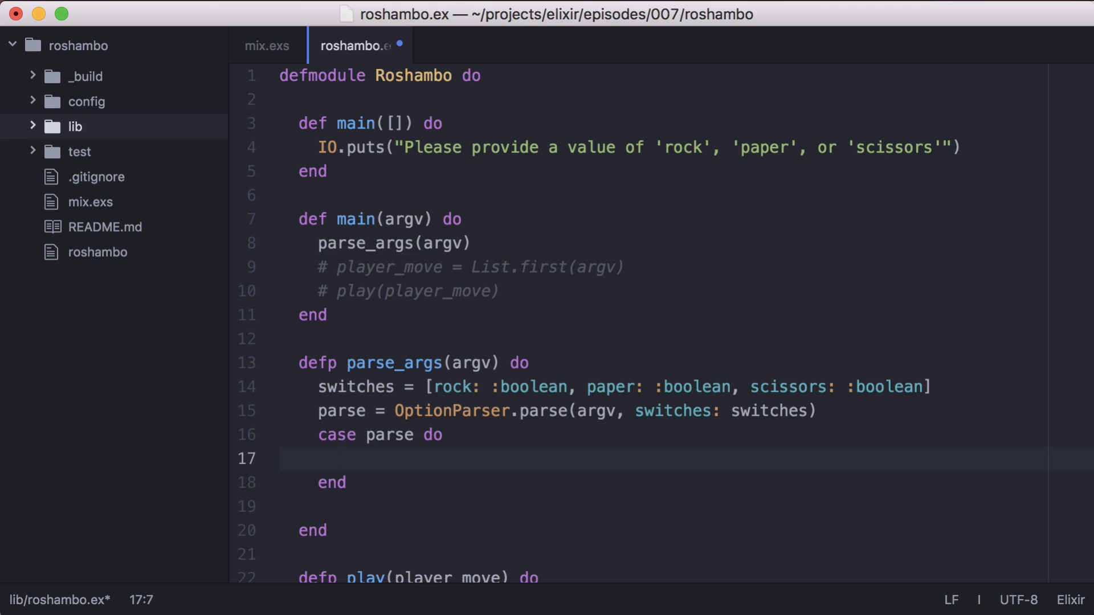
- Write the first case pattern {[{switch, true}], [player_move], _} ->
type("{}")
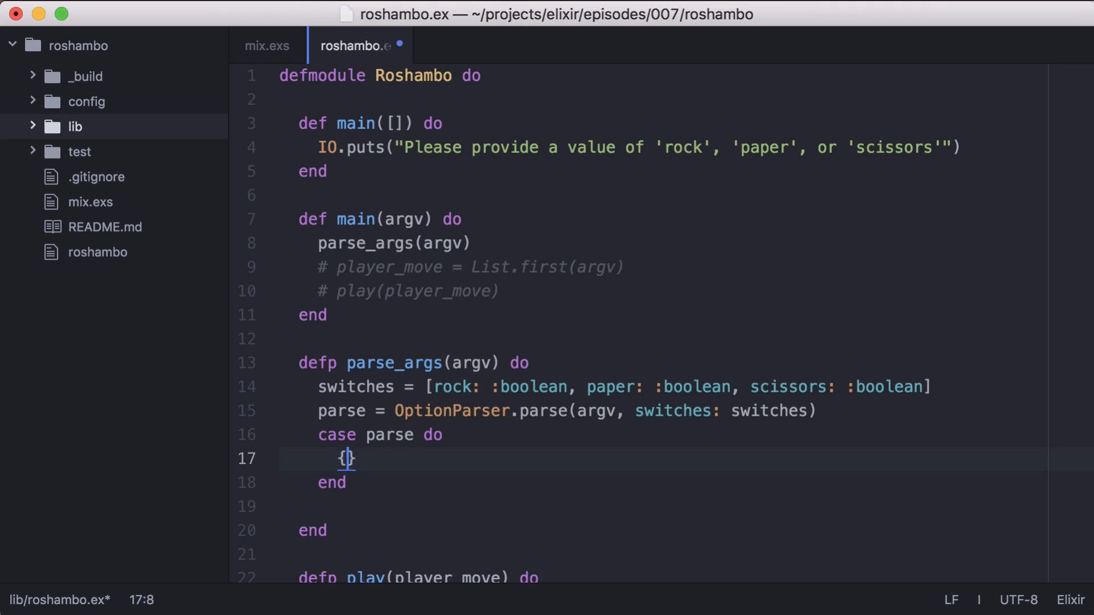
type("[{switch, true")
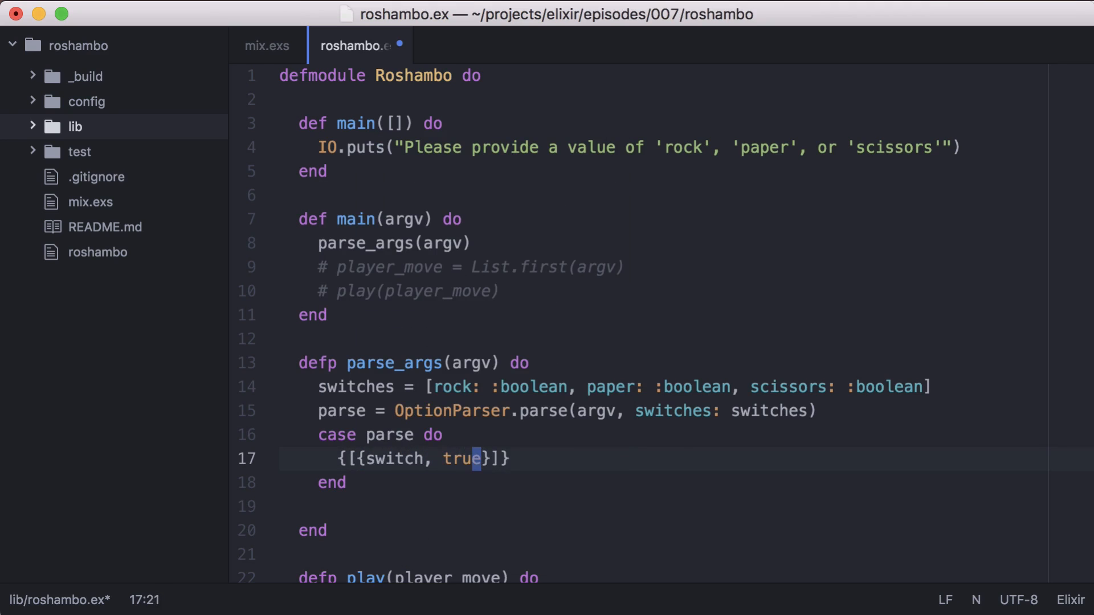
type("],")
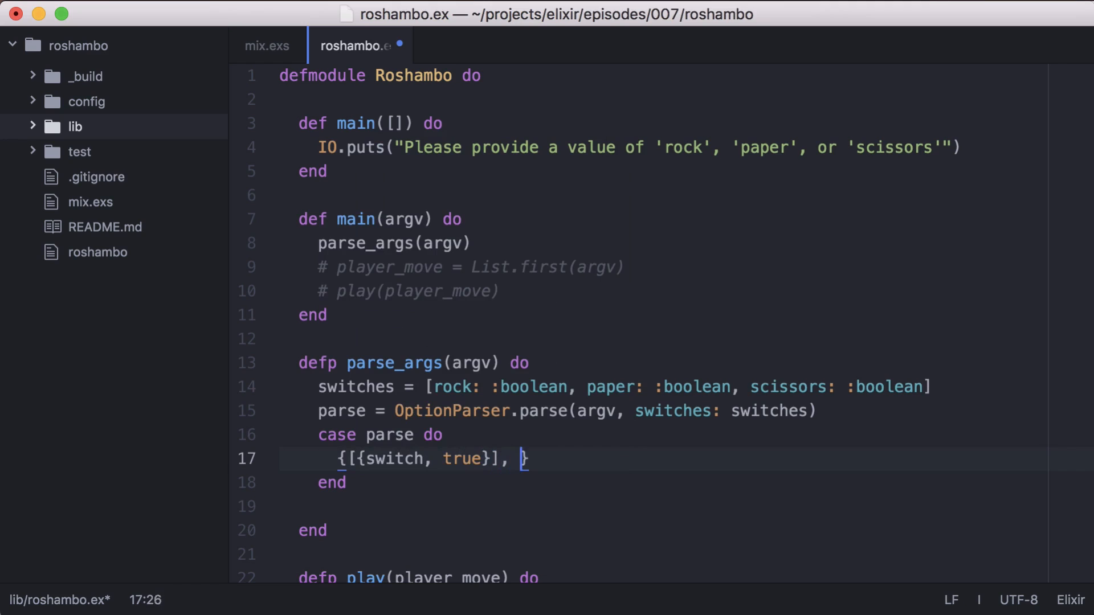
type("[player_move]}")
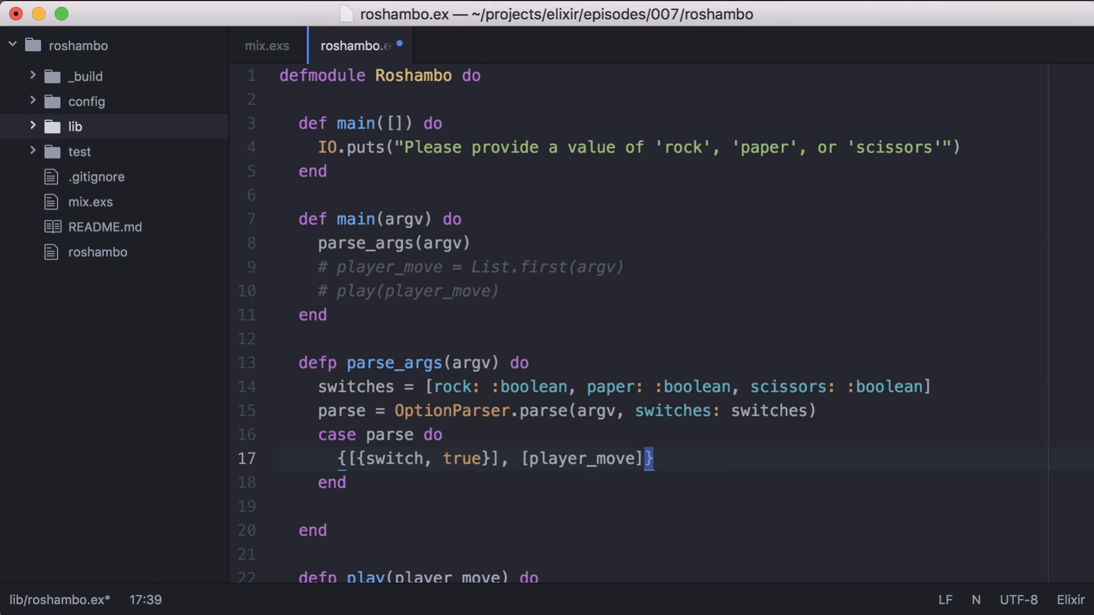
type(", _")
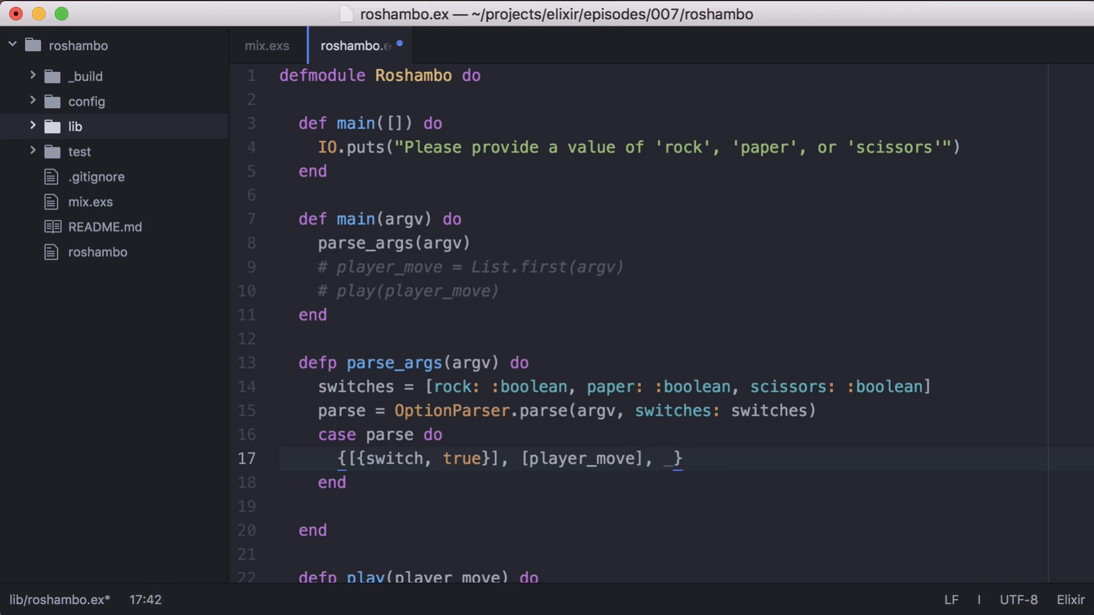
type("->")
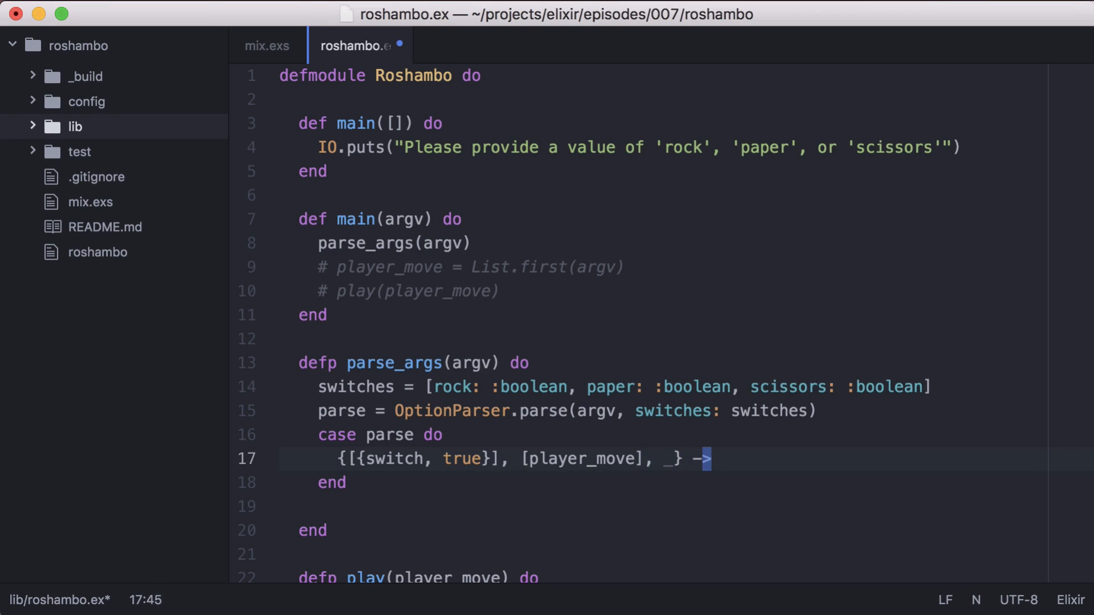
- Return {to_string(switch), player_move}, with a fallback clause returning {get_comp_move, player_move}
type("{}")
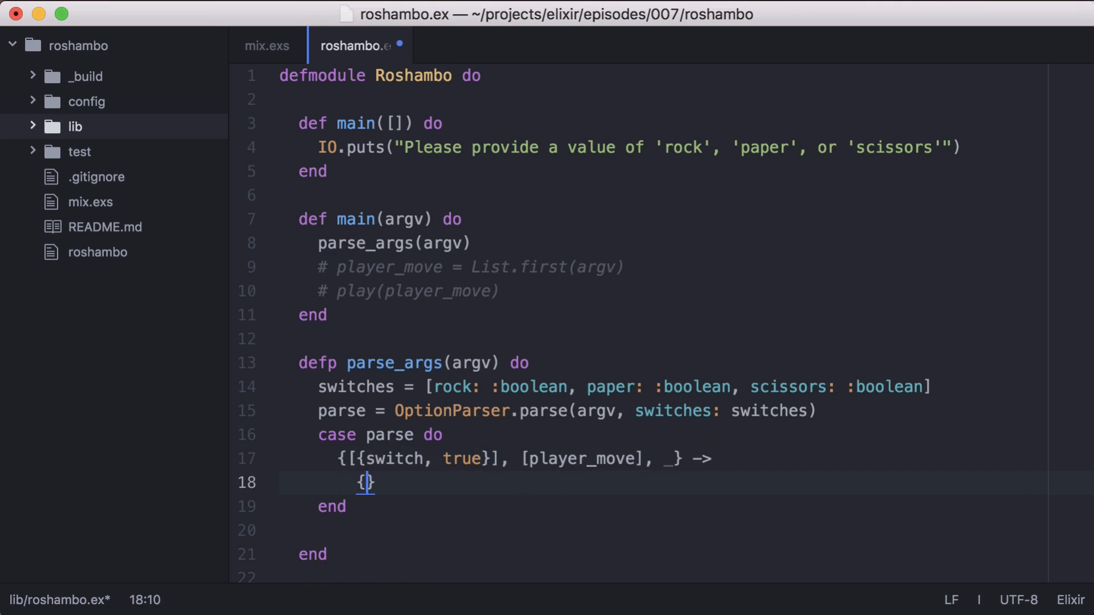
type("to_string(")
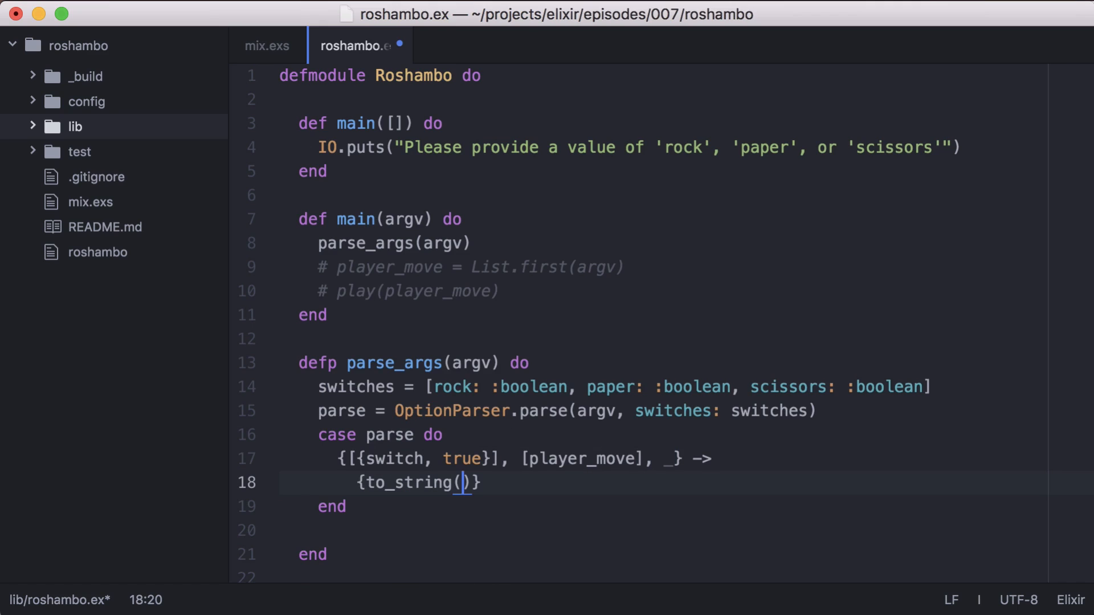
type("switch")
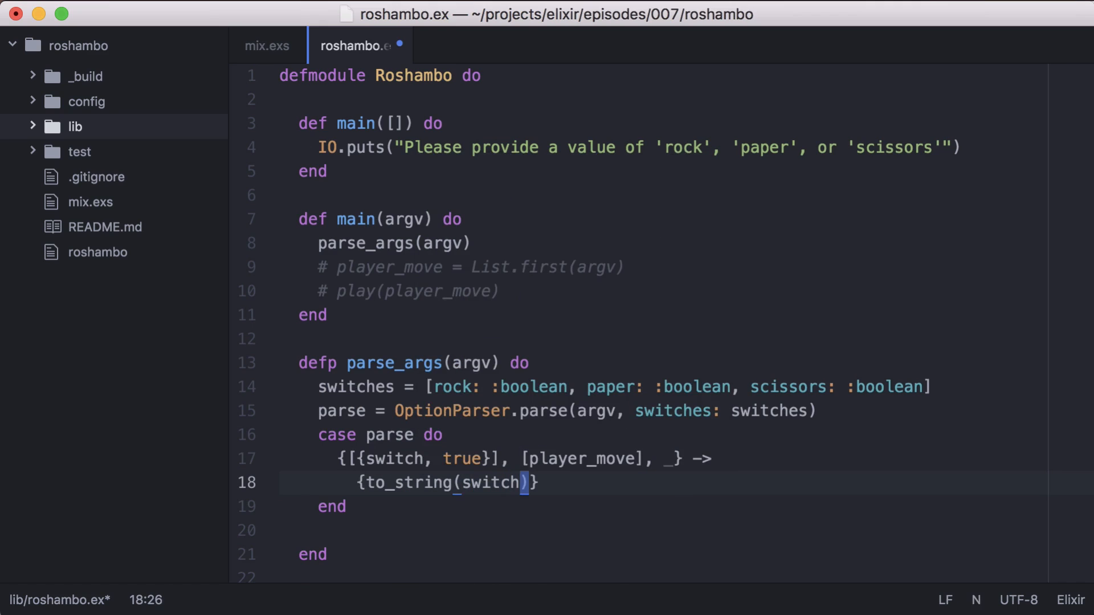
type(", player_move")
type("{")
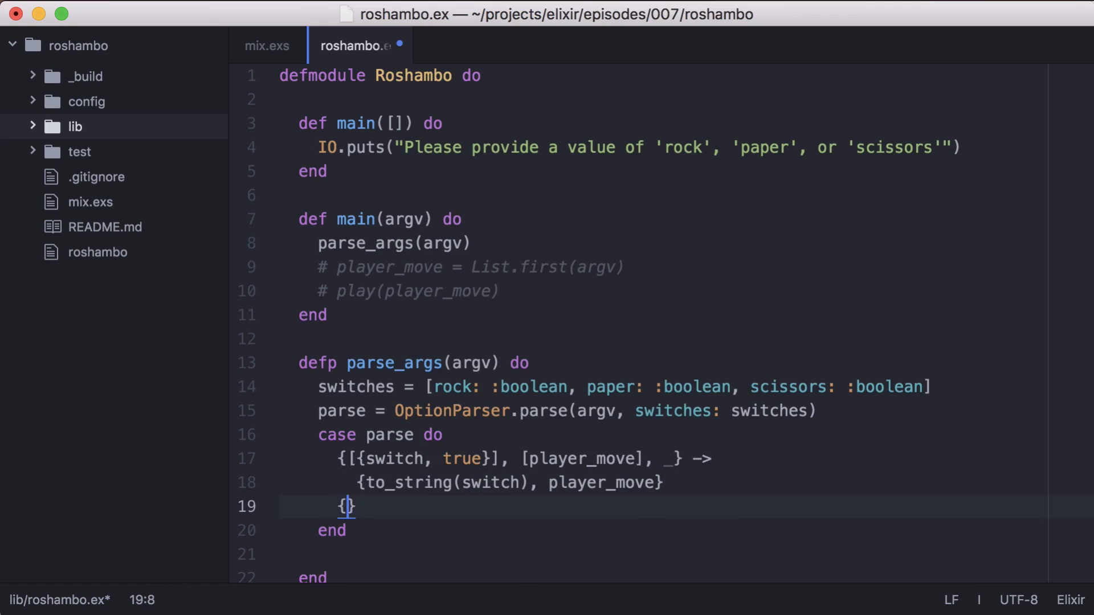
type("_, [player_move], _")
type("{")
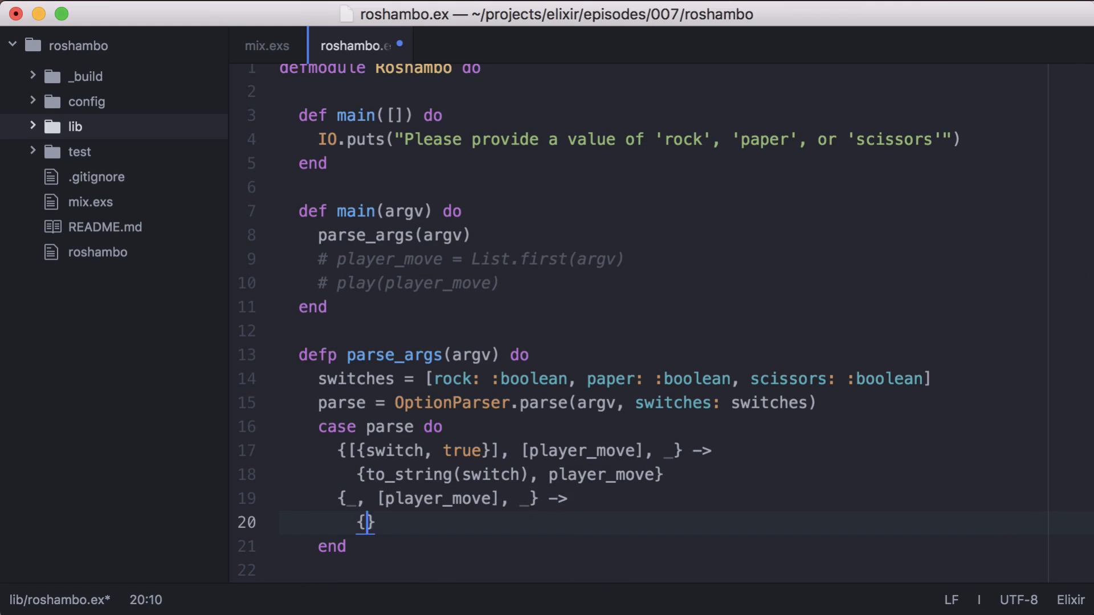
type("get_comp_move, pal")
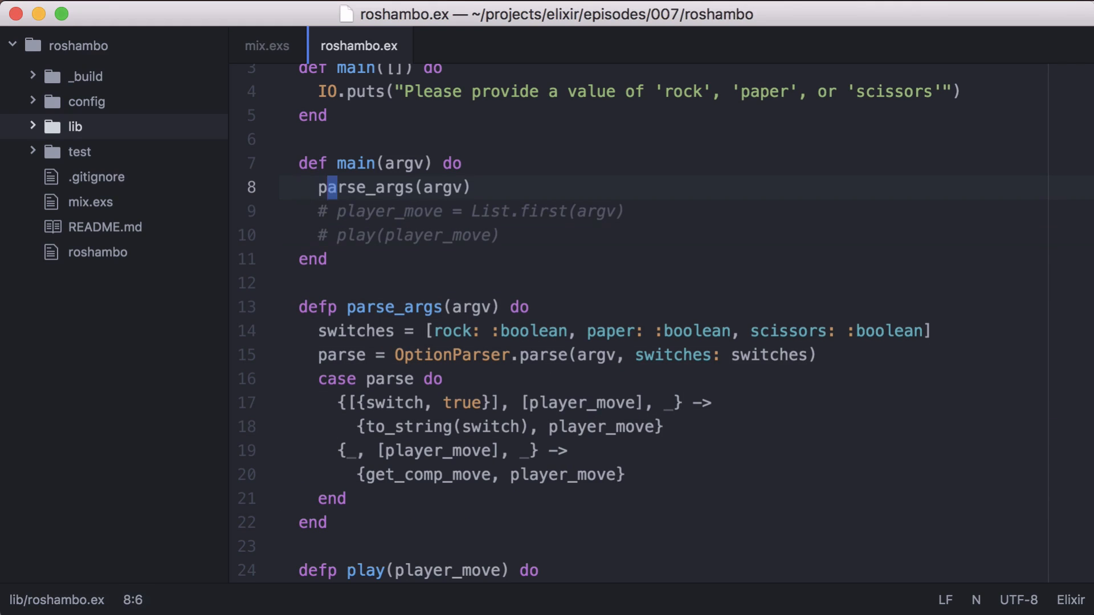
- Make main pipe argv |> parse_args |> determine_winner on separate lines
type("argv")
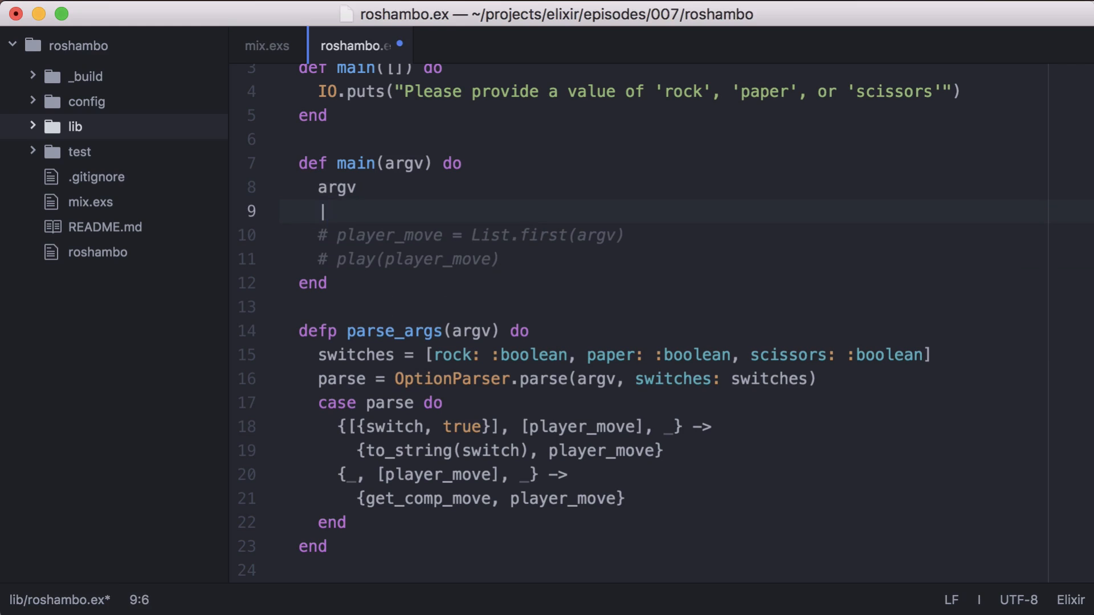
type("|> parse_args")
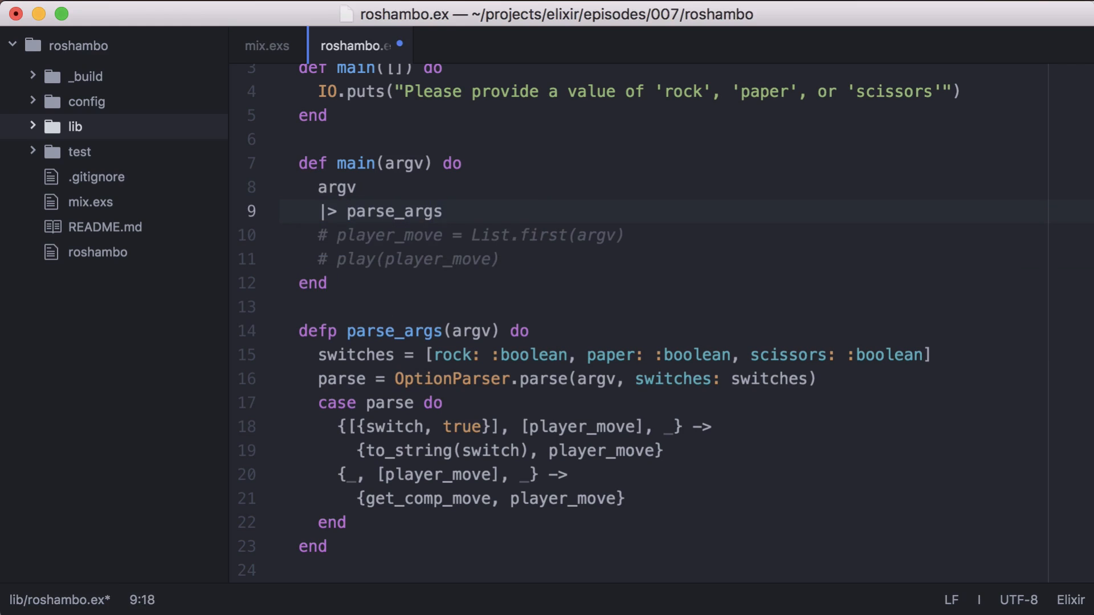
type("|> determine_winner")
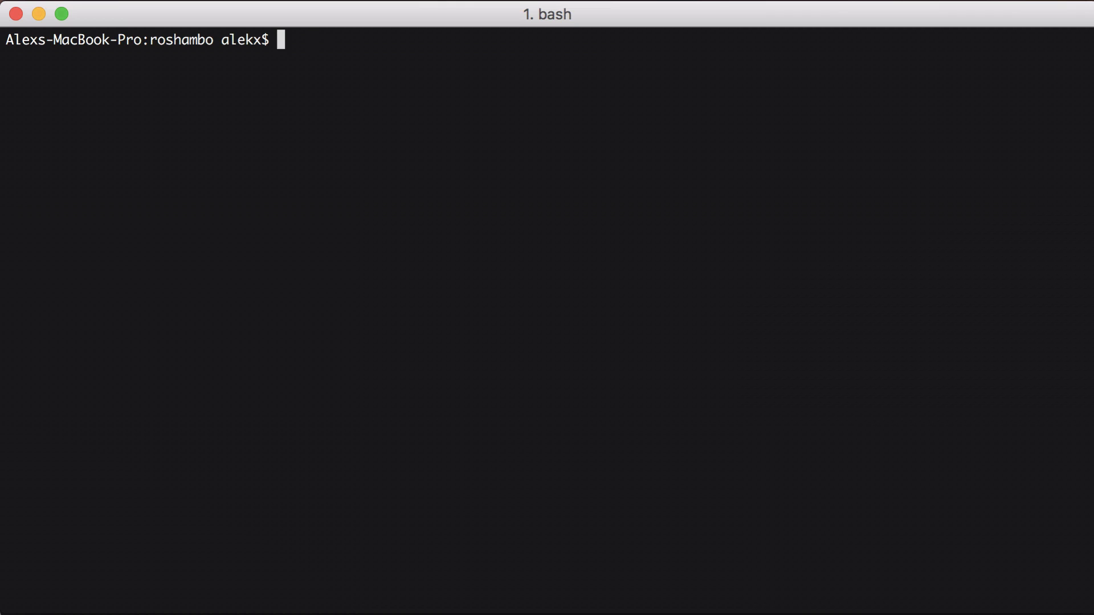
- Run mix escript.build, run ./roshambo with no arguments, then type ./roshambo paper --rock
type("mix escript.build")
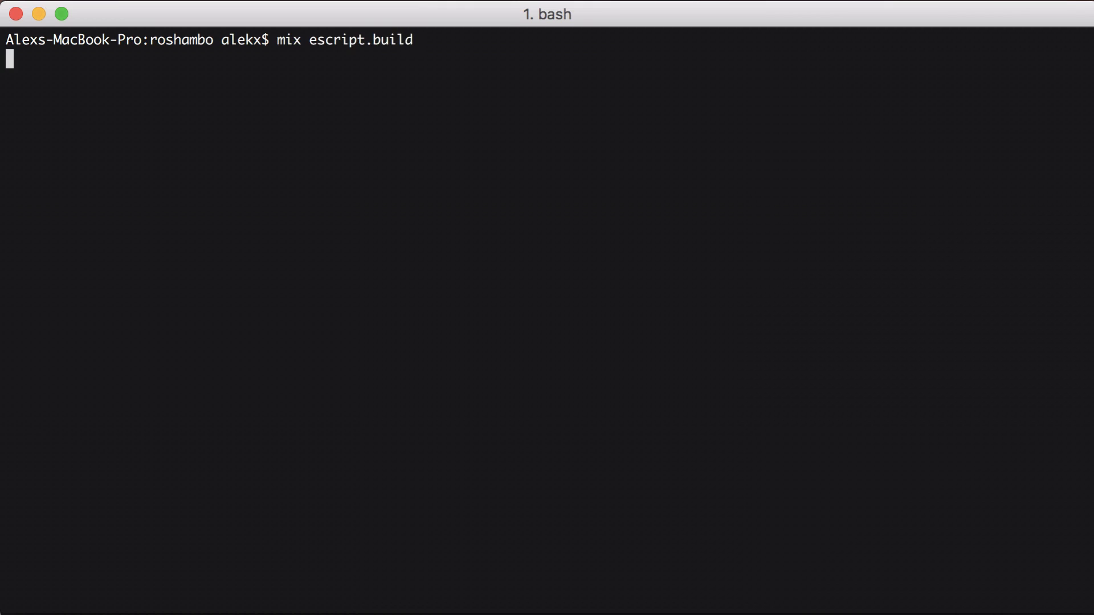
type("./roshambo")
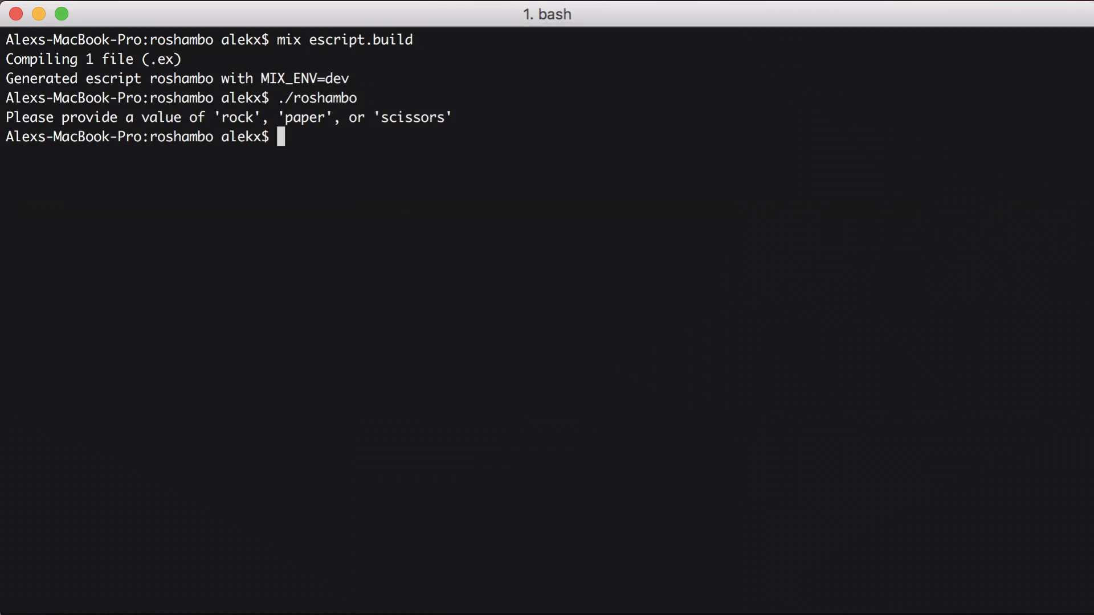
type("./")
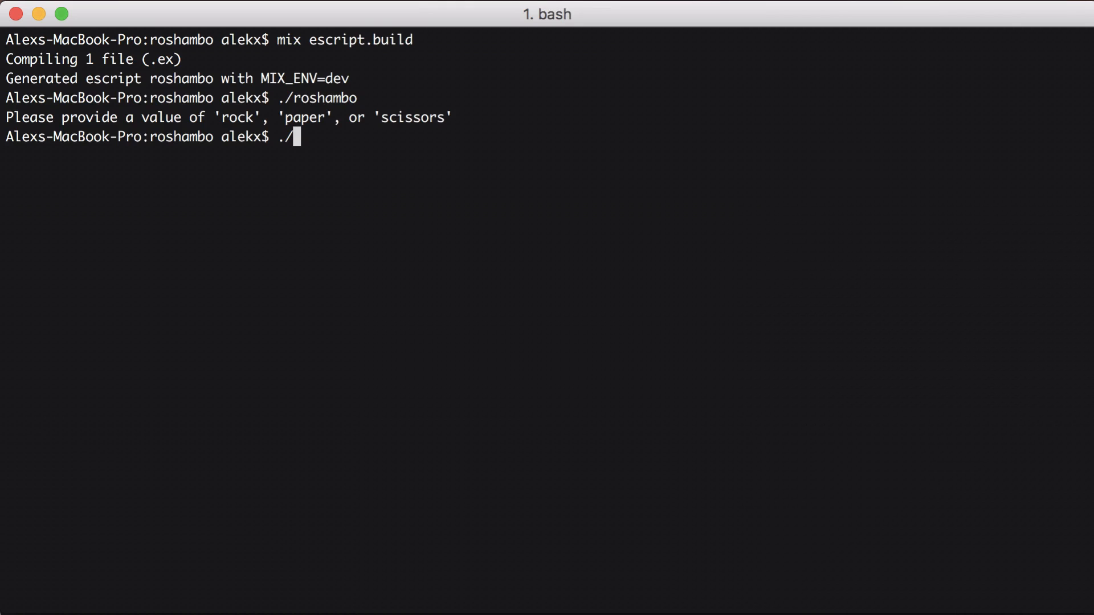
type("roshambo paper --rock")
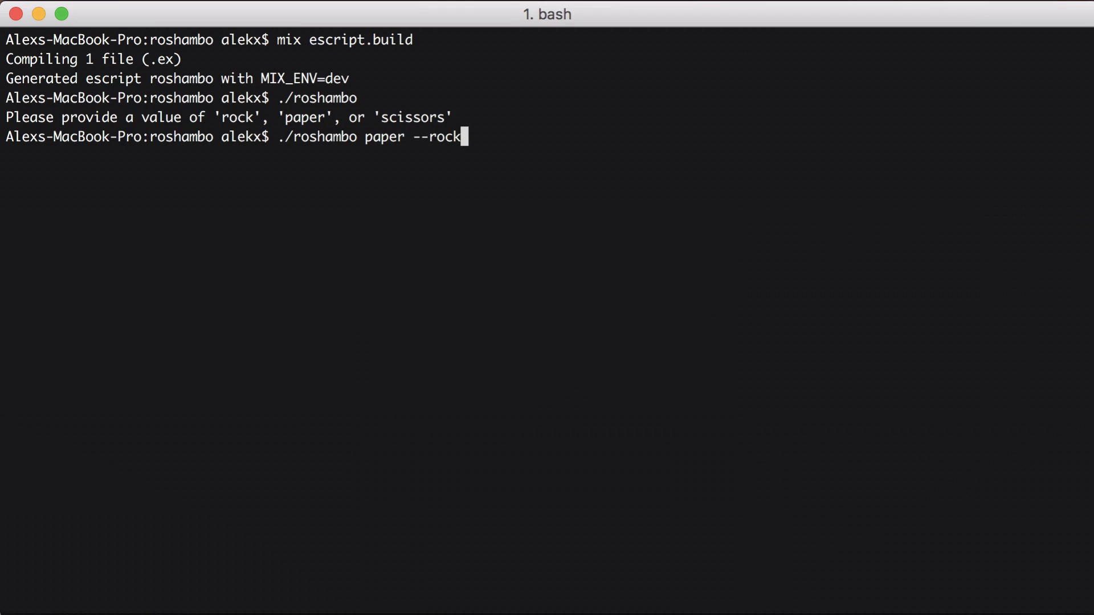